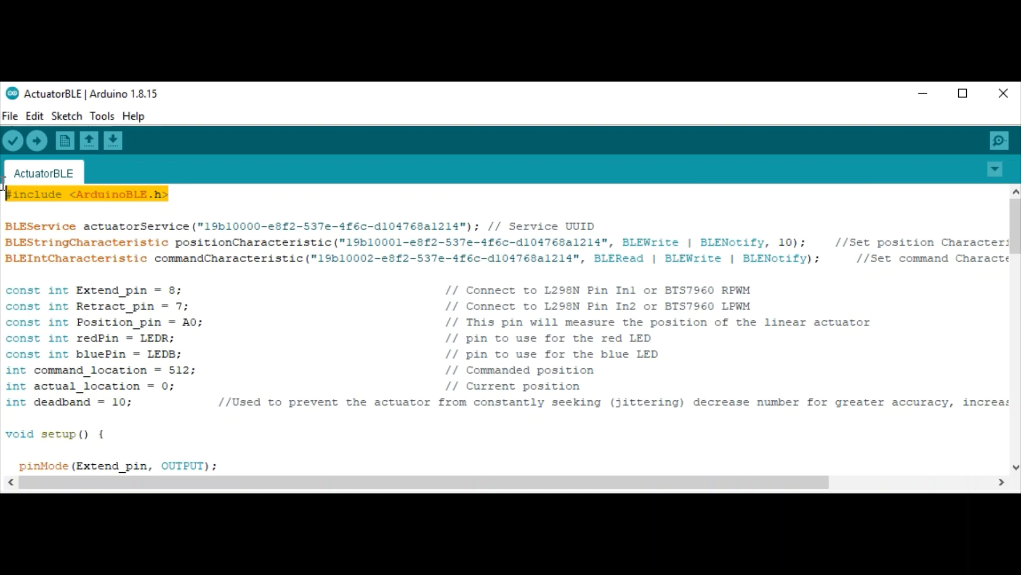
{"action": "mouse_move", "coordinate": [236, 196]}
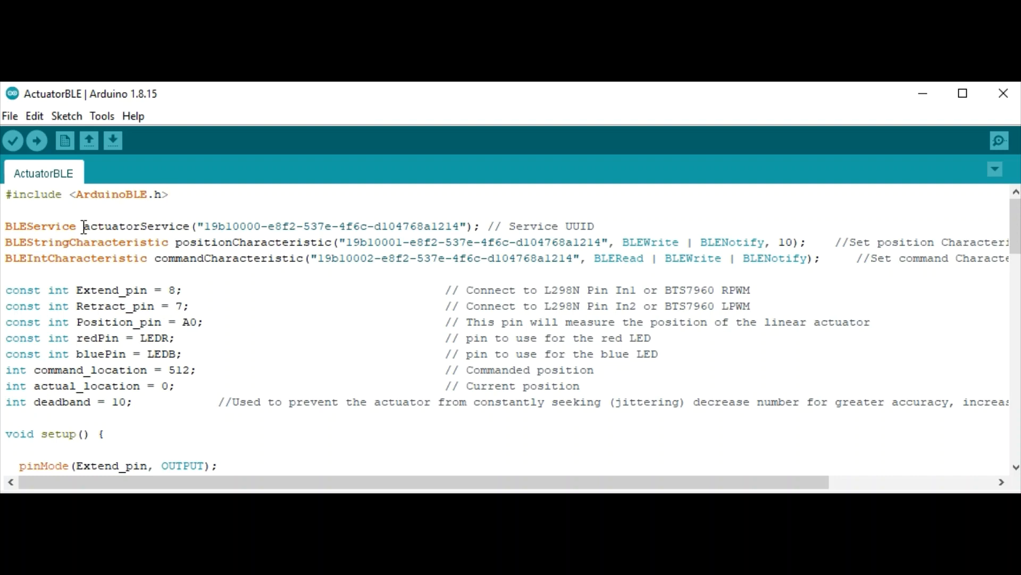
Step: Highlight the actuatorService name, string characteristic and Retract_pin A0 value in the code
{"action": "double_click", "coordinate": [131, 227]}
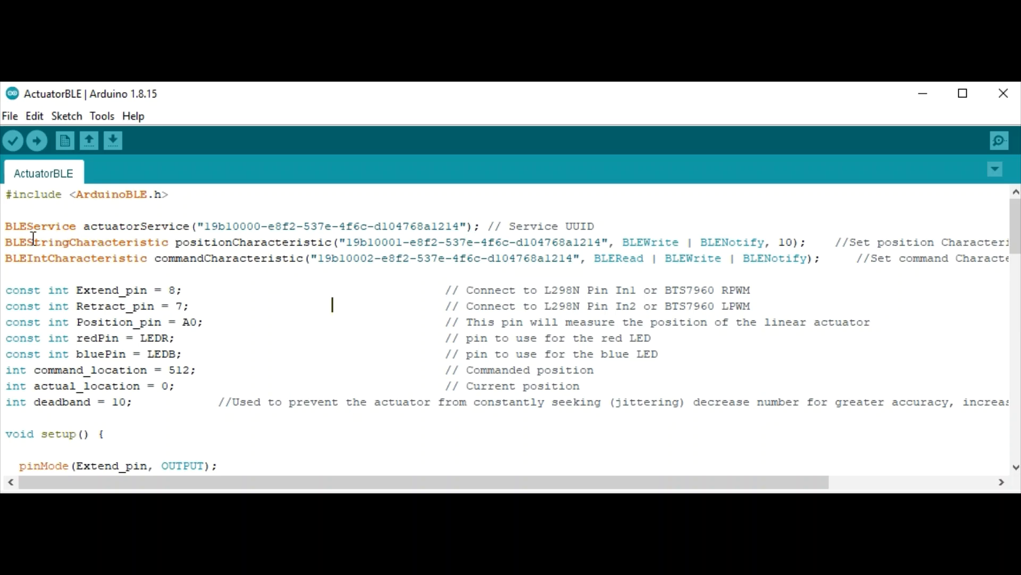
{"action": "double_click", "coordinate": [36, 258]}
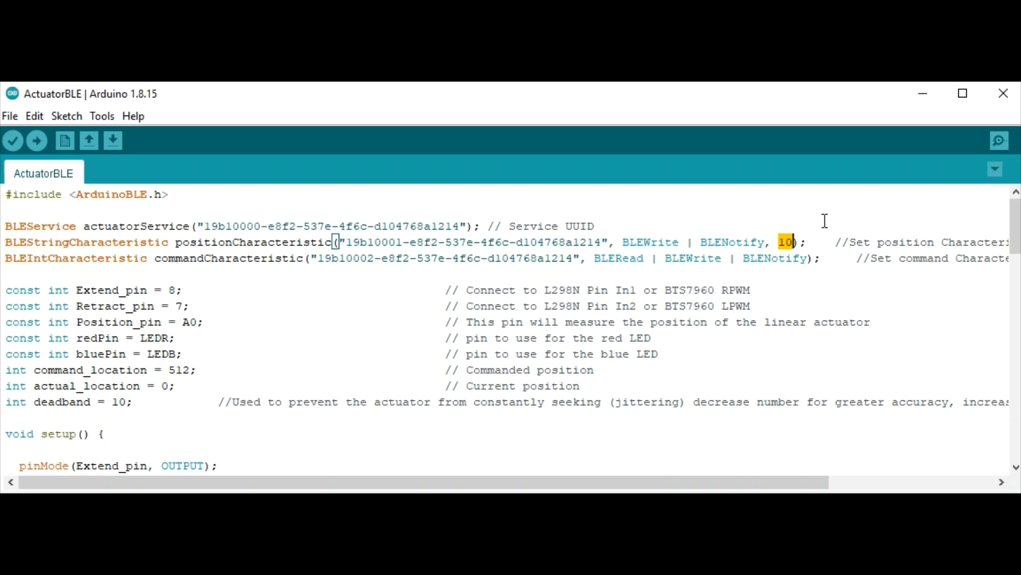
{"action": "mouse_move", "coordinate": [821, 218]}
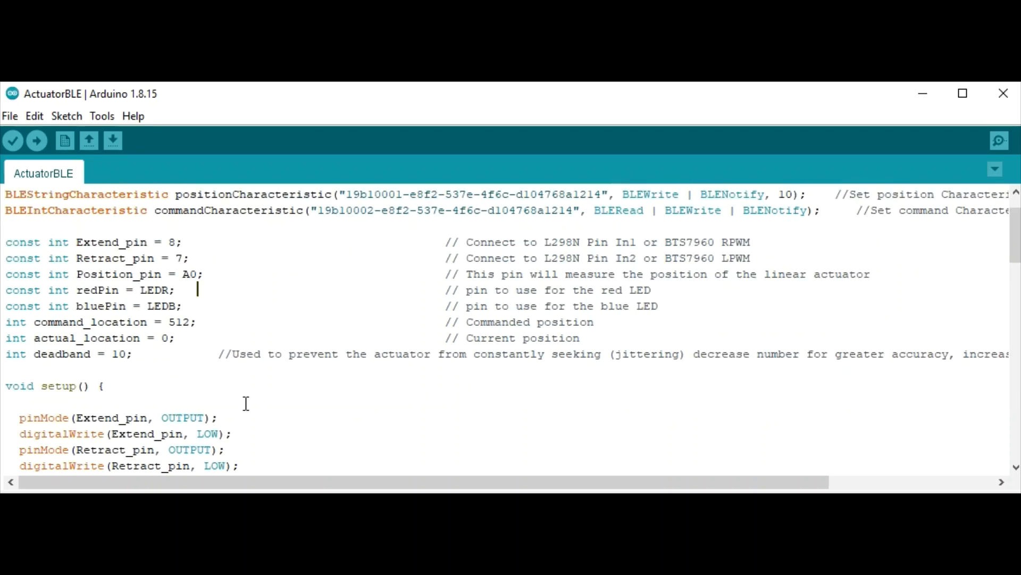
{"action": "mouse_move", "coordinate": [122, 140]}
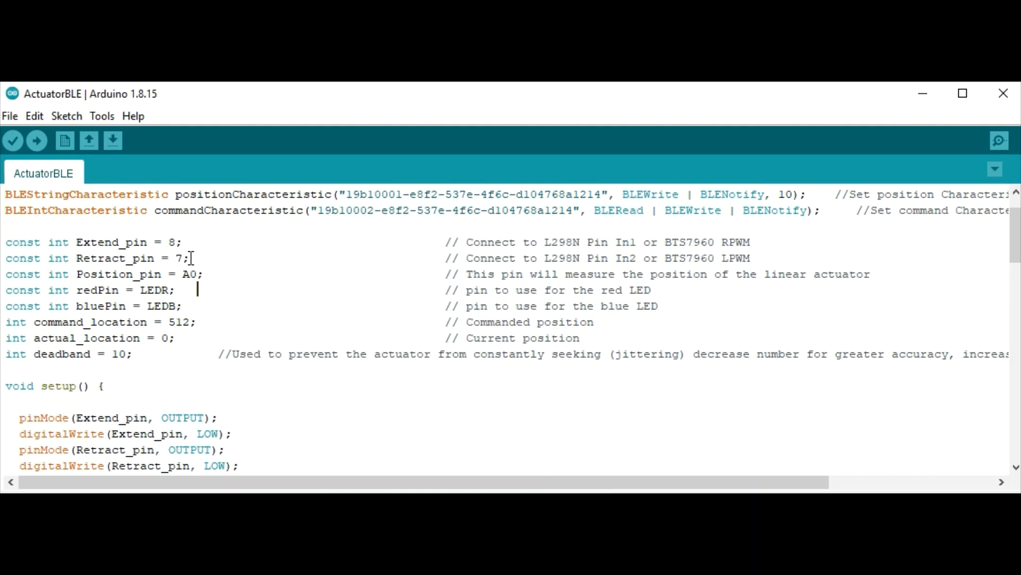
{"action": "double_click", "coordinate": [195, 273]}
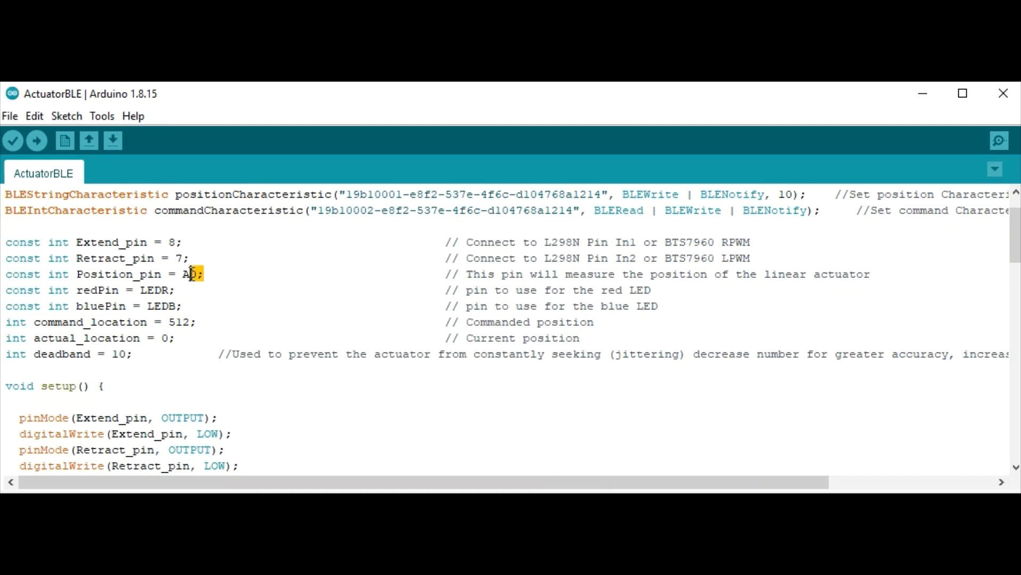
{"action": "double_click", "coordinate": [190, 274]}
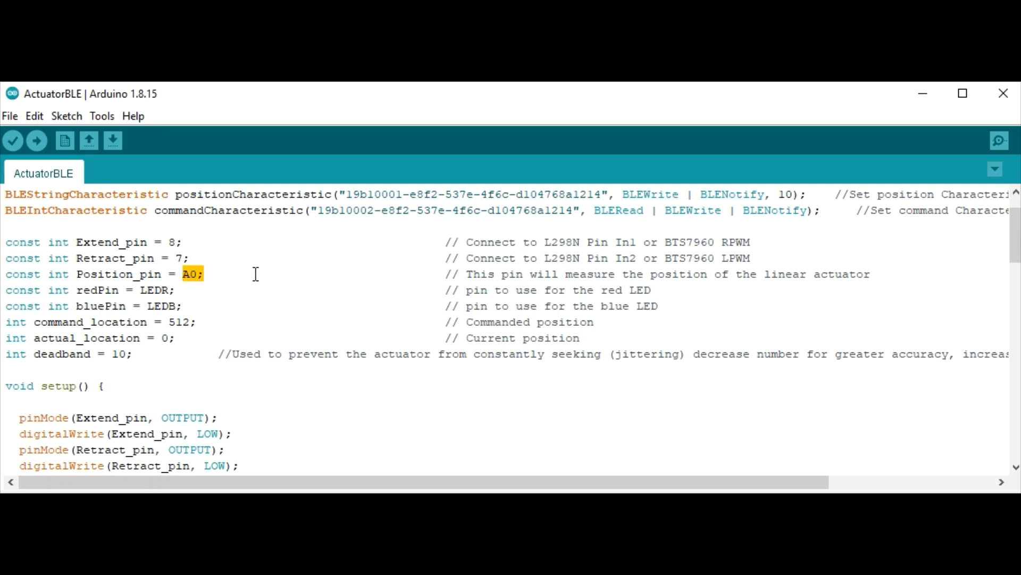
{"action": "left_click", "coordinate": [258, 274]}
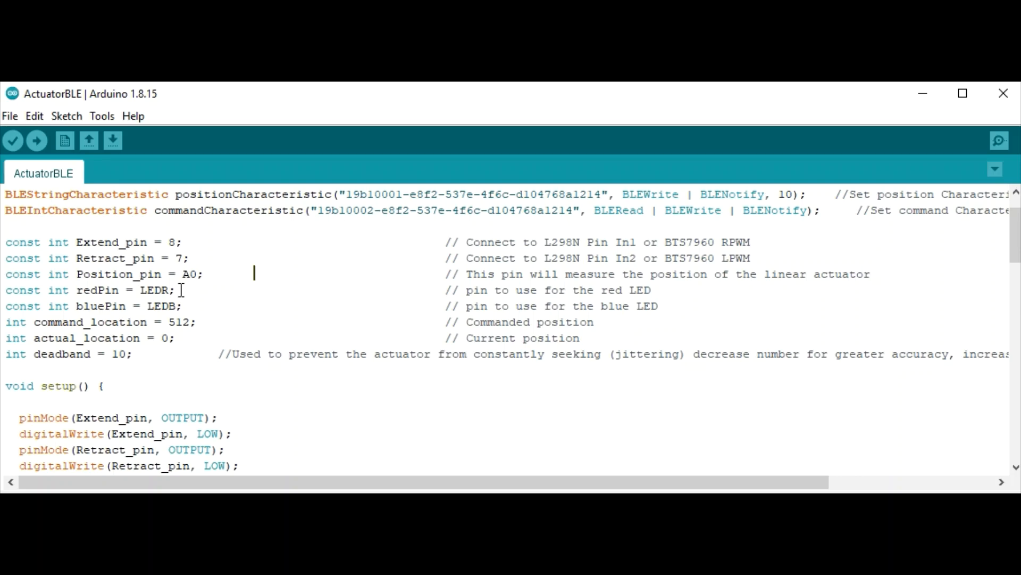
{"action": "left_click", "coordinate": [183, 306]}
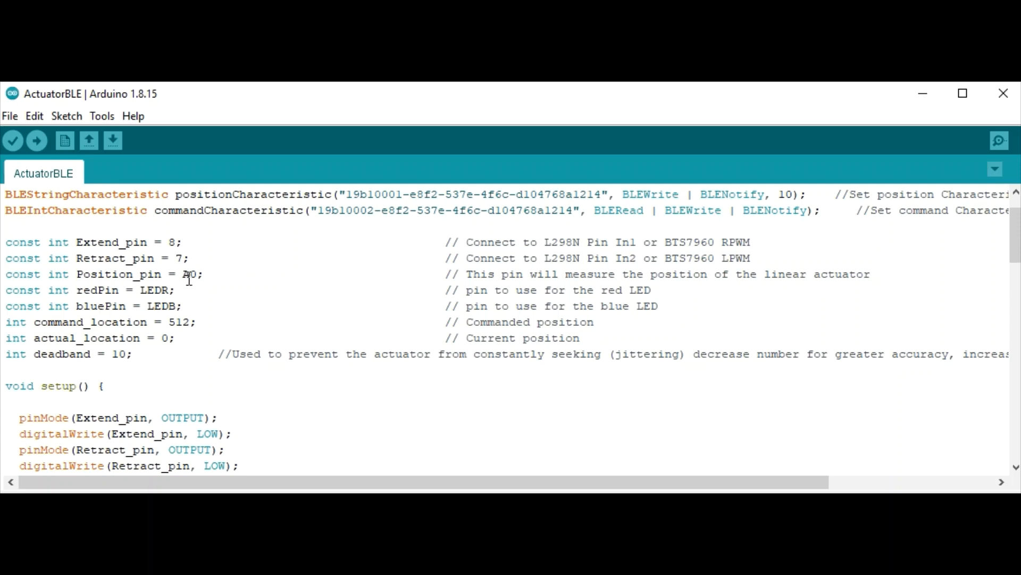
{"action": "double_click", "coordinate": [192, 274]}
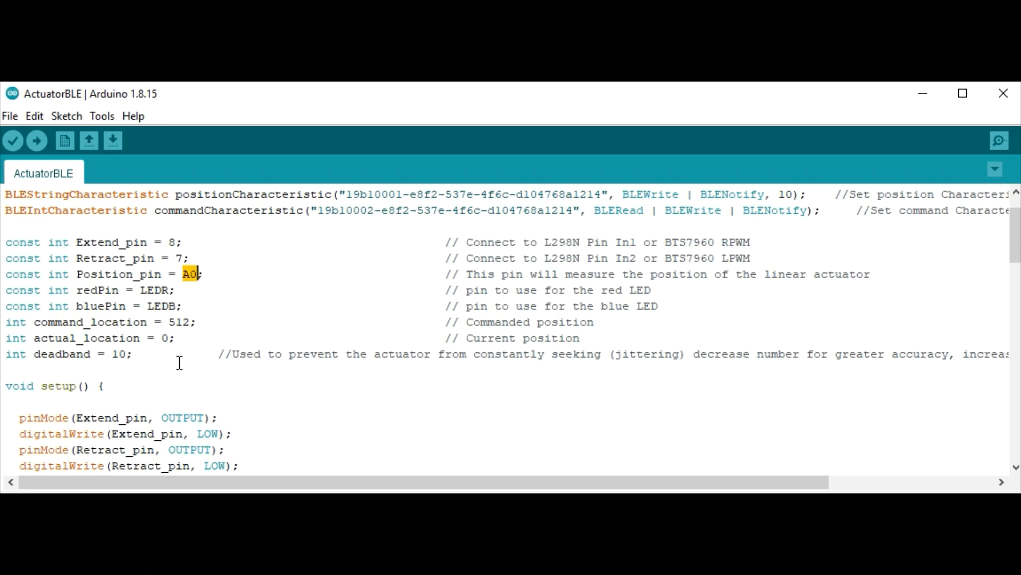
{"action": "scroll", "scroll_direction": "down", "scroll_amount": 3}
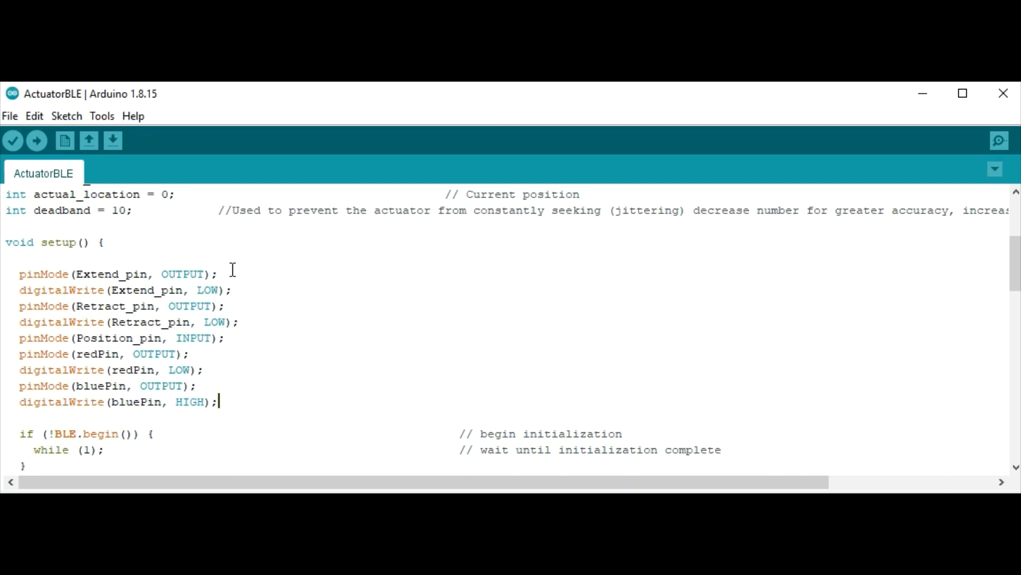
{"action": "mouse_move", "coordinate": [231, 289]}
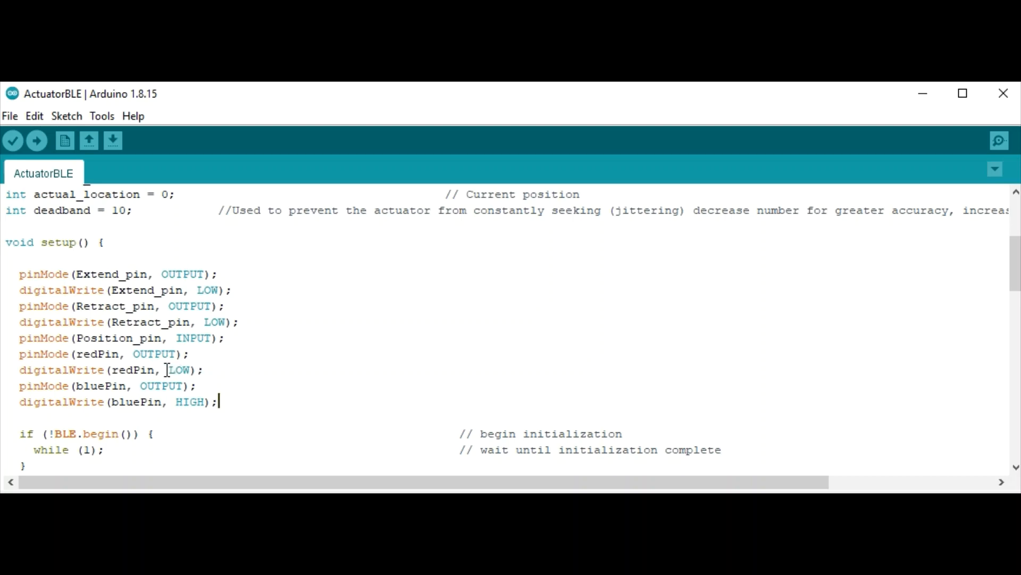
Step: Highlight red LED LOW, blue LED HIGH, advertised name ActuatorBLE and the central connection check
{"action": "double_click", "coordinate": [180, 370]}
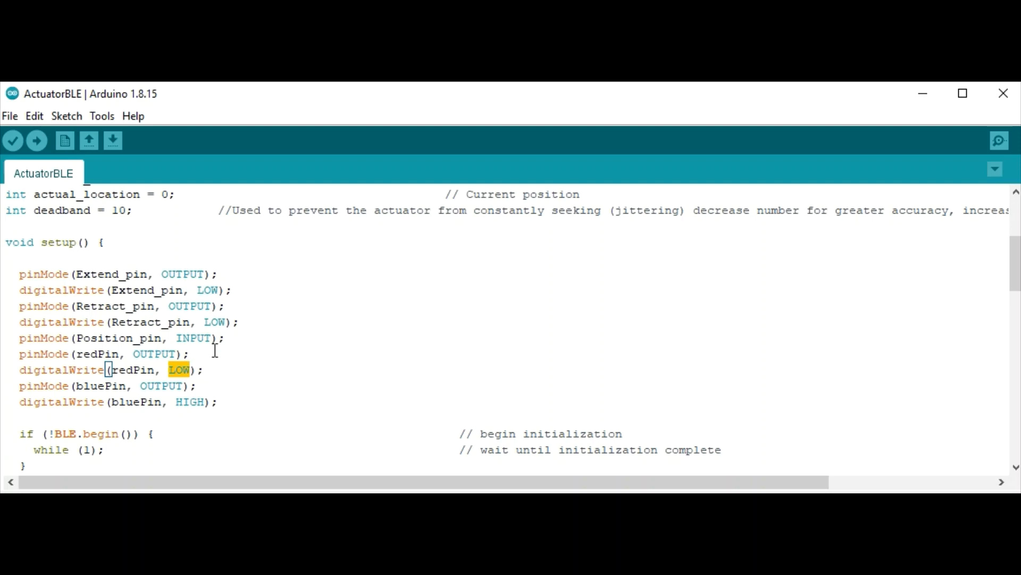
{"action": "double_click", "coordinate": [189, 401]}
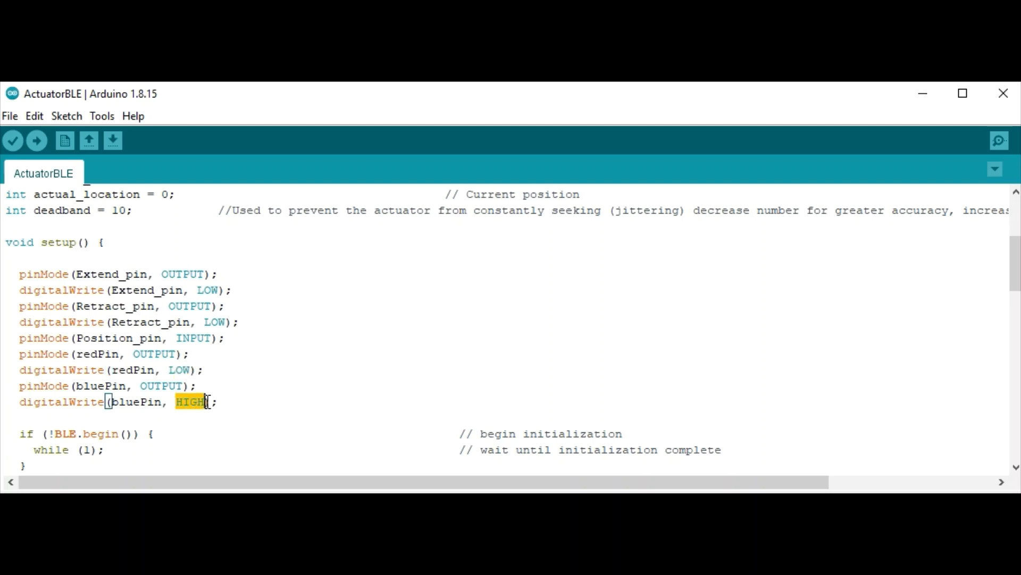
{"action": "mouse_move", "coordinate": [346, 350]}
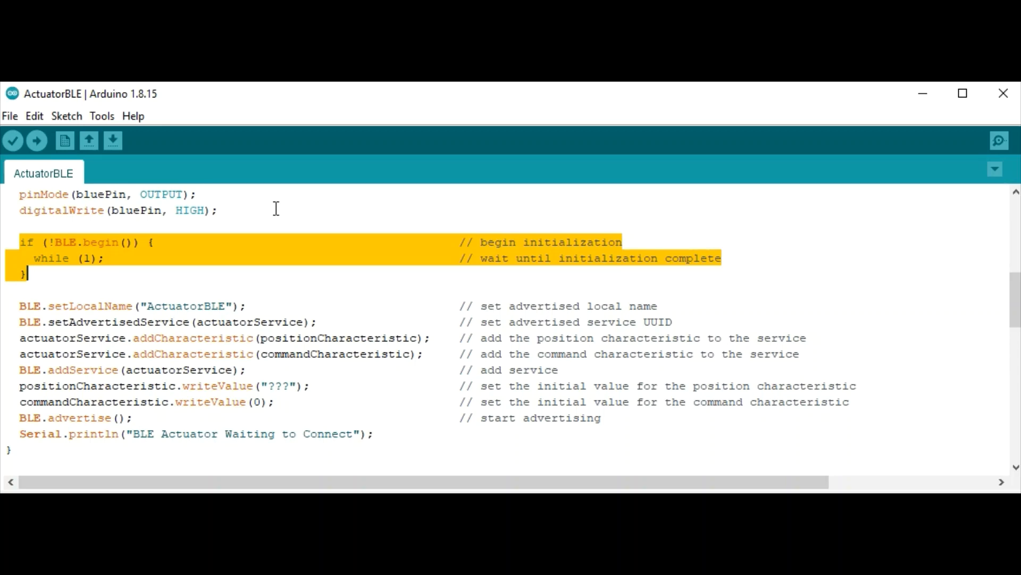
{"action": "mouse_move", "coordinate": [316, 303]}
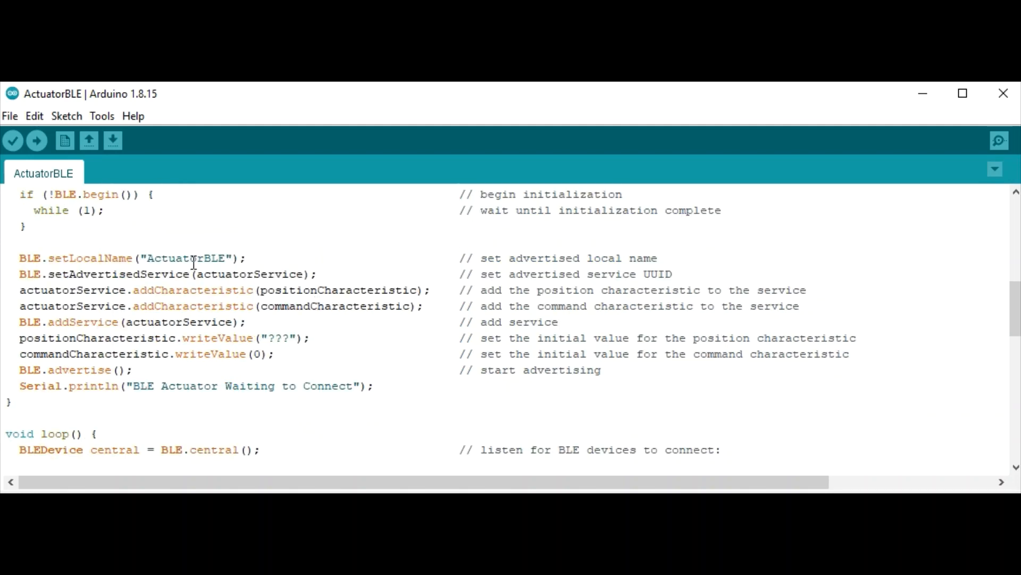
{"action": "double_click", "coordinate": [187, 258]}
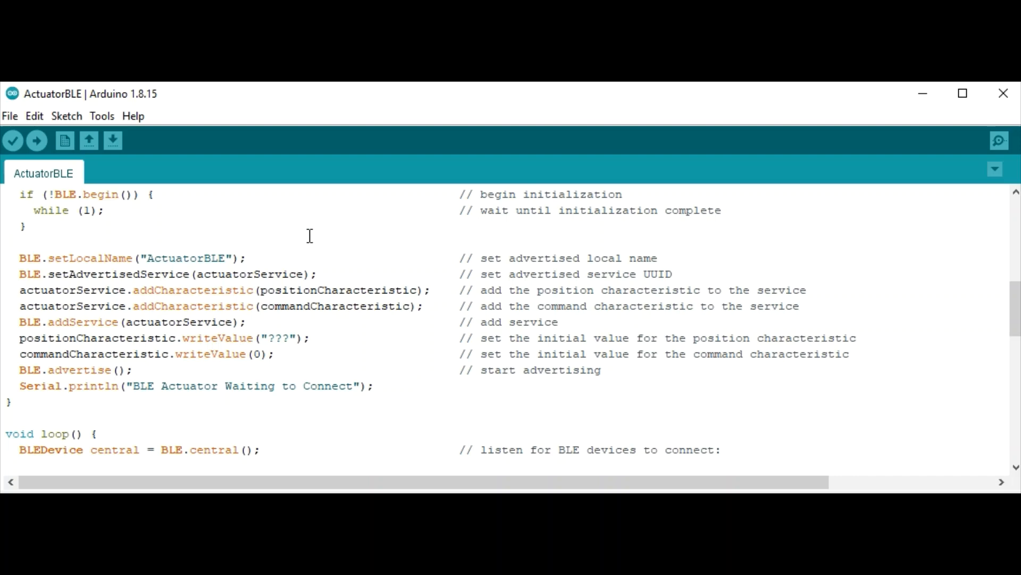
{"action": "mouse_move", "coordinate": [320, 337]}
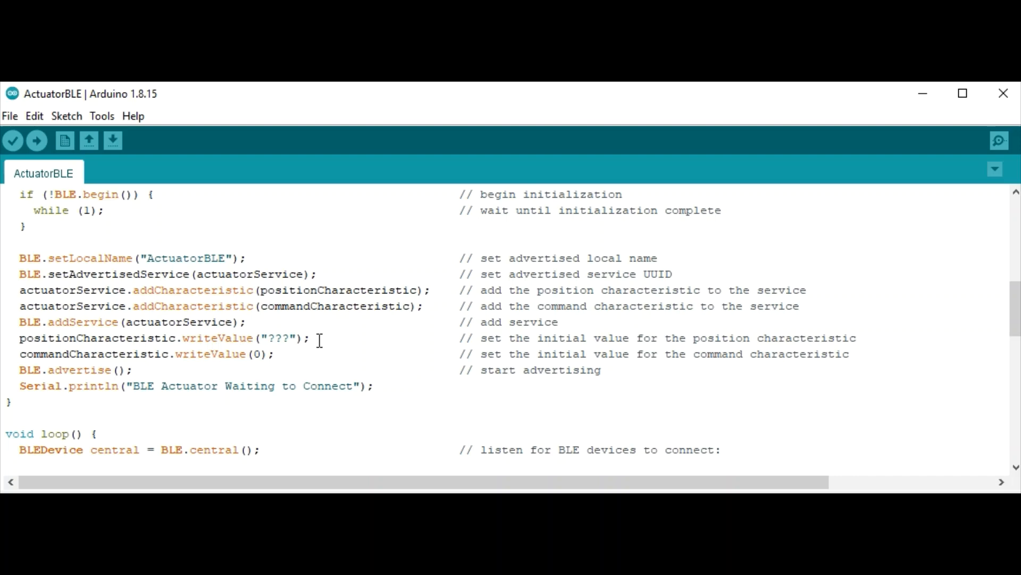
{"action": "mouse_move", "coordinate": [320, 345]}
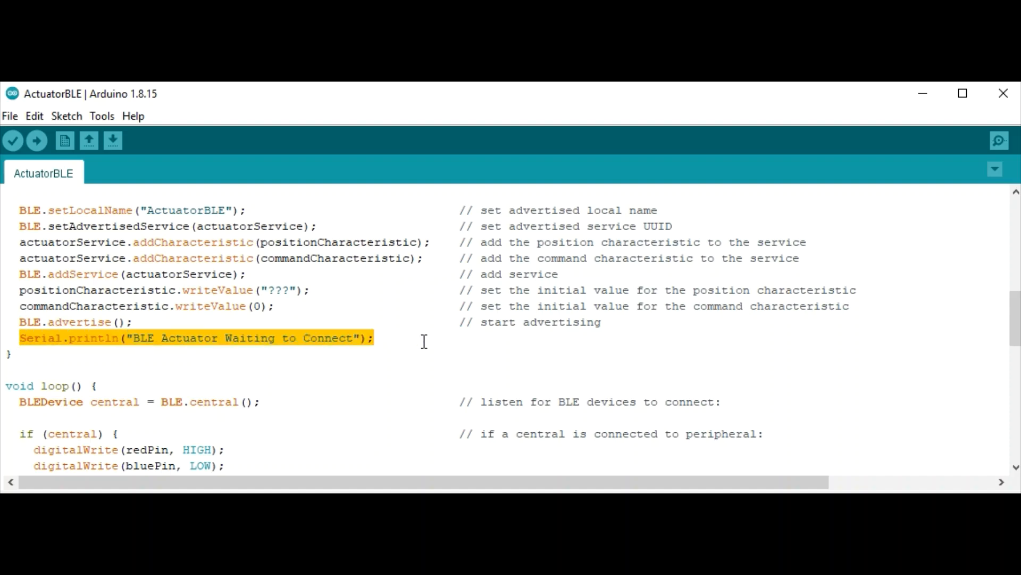
{"action": "scroll", "scroll_direction": "down", "scroll_amount": 3}
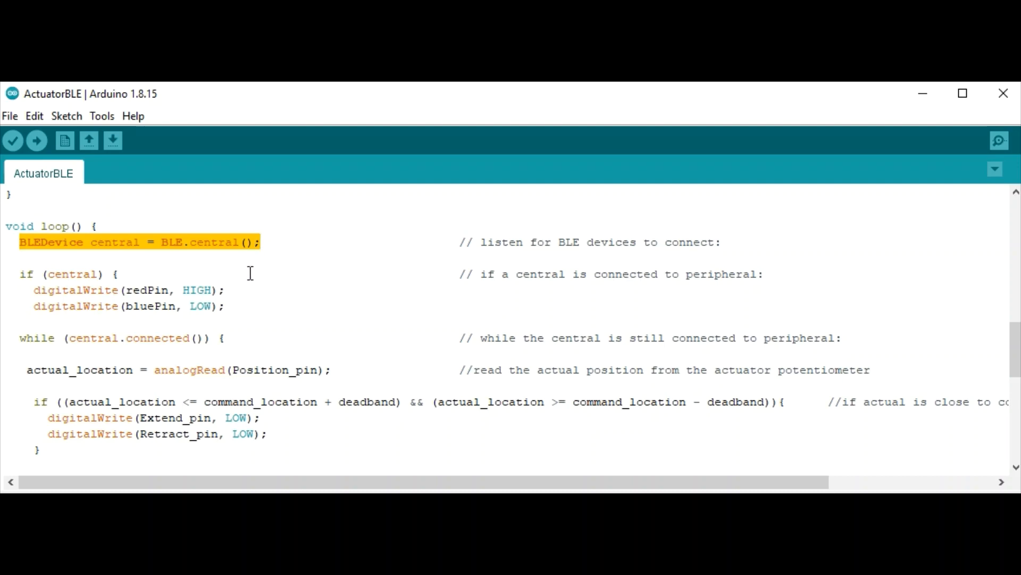
{"action": "double_click", "coordinate": [114, 242]}
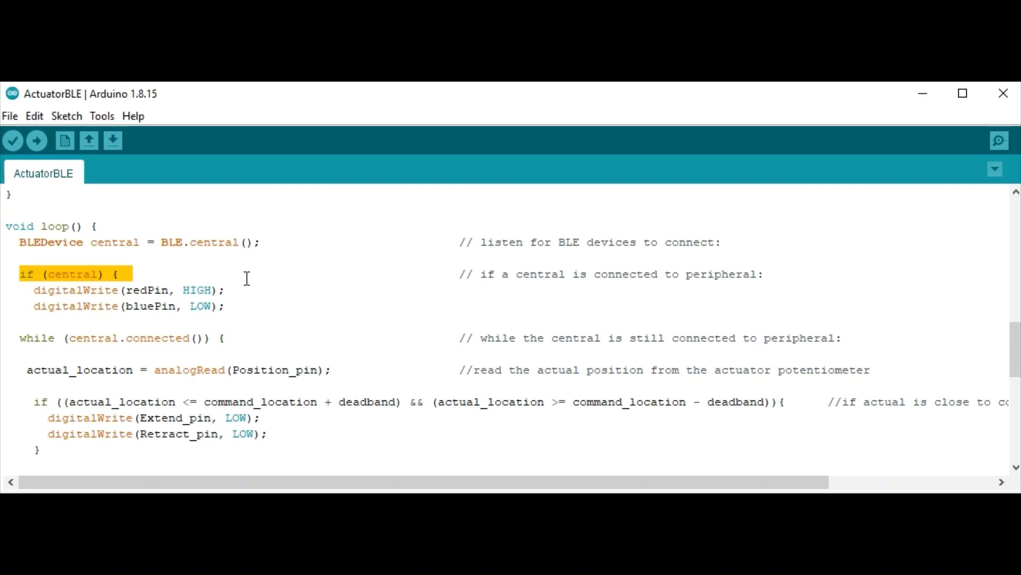
{"action": "left_click", "coordinate": [151, 290]}
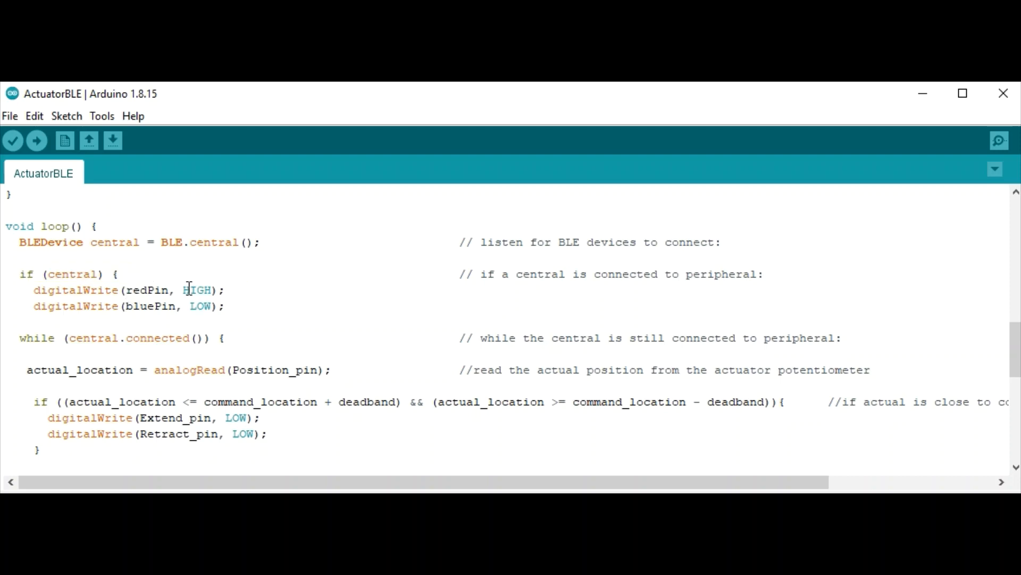
{"action": "double_click", "coordinate": [198, 290]}
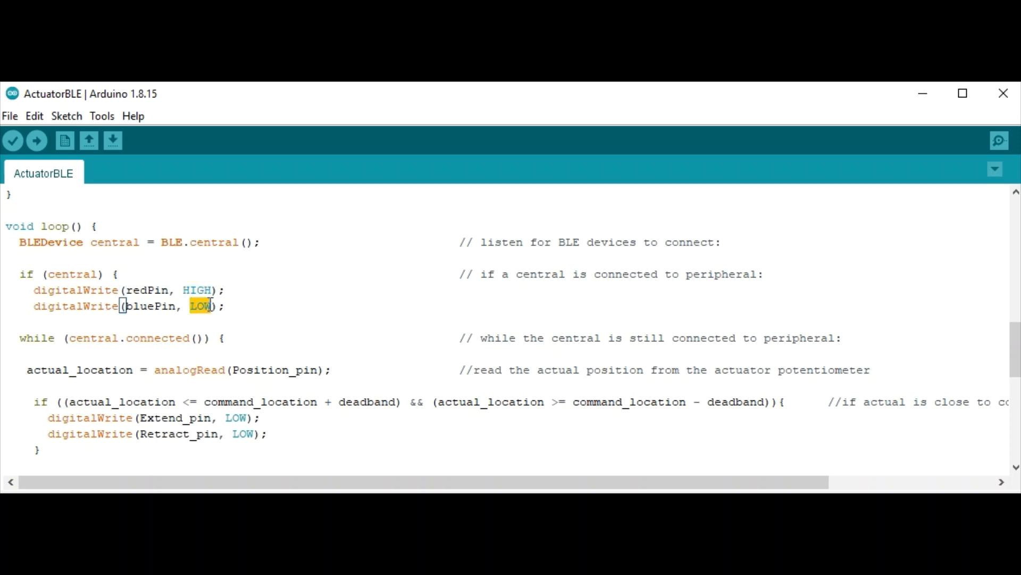
{"action": "mouse_move", "coordinate": [304, 301]}
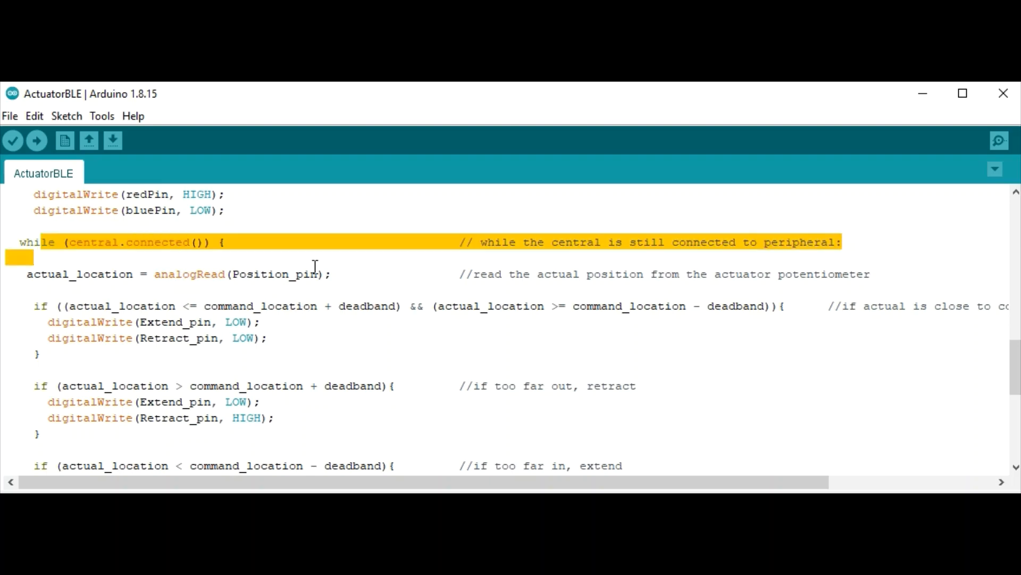
{"action": "left_click", "coordinate": [354, 273]}
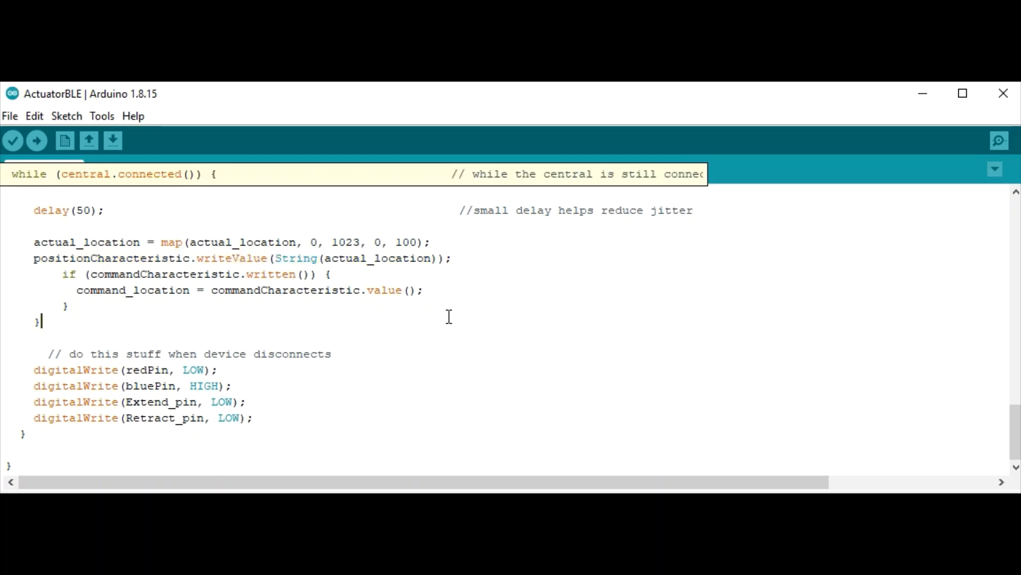
{"action": "mouse_move", "coordinate": [151, 306]}
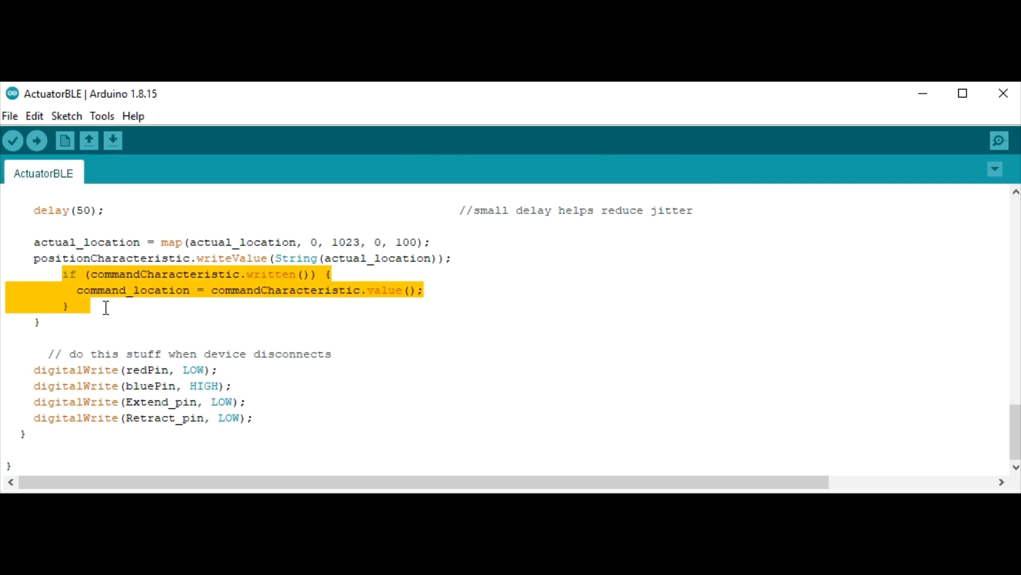
{"action": "mouse_move", "coordinate": [198, 310]}
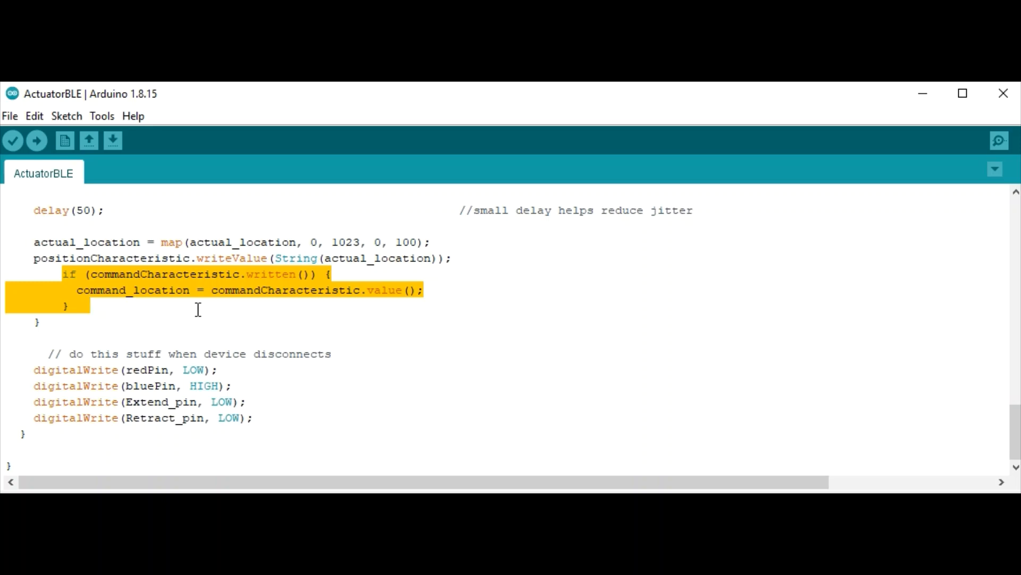
Step: Inspect the Actual_Position slider's settings, then open the Blocks editor
{"action": "left_click", "coordinate": [93, 306]}
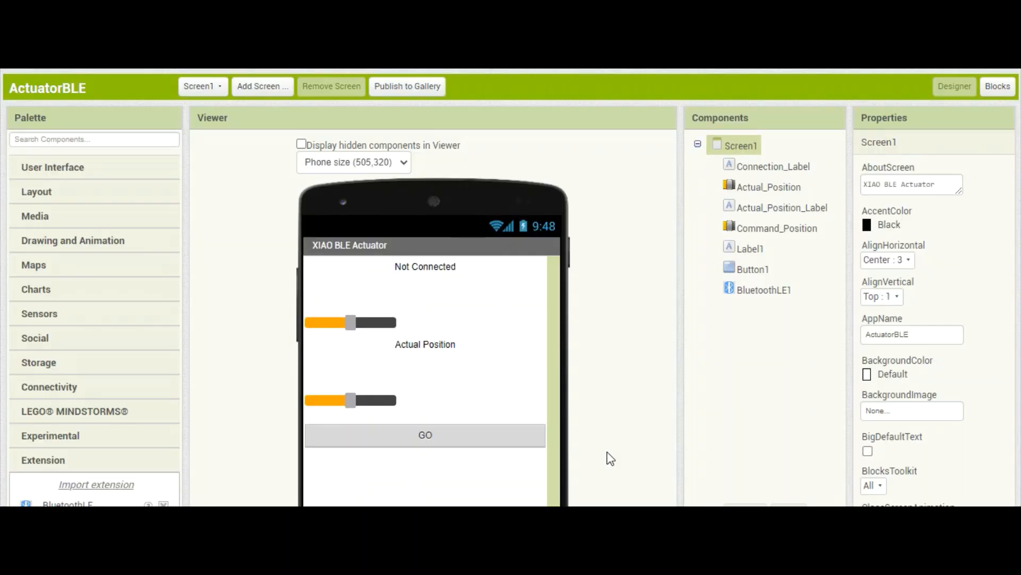
{"action": "mouse_move", "coordinate": [163, 347]}
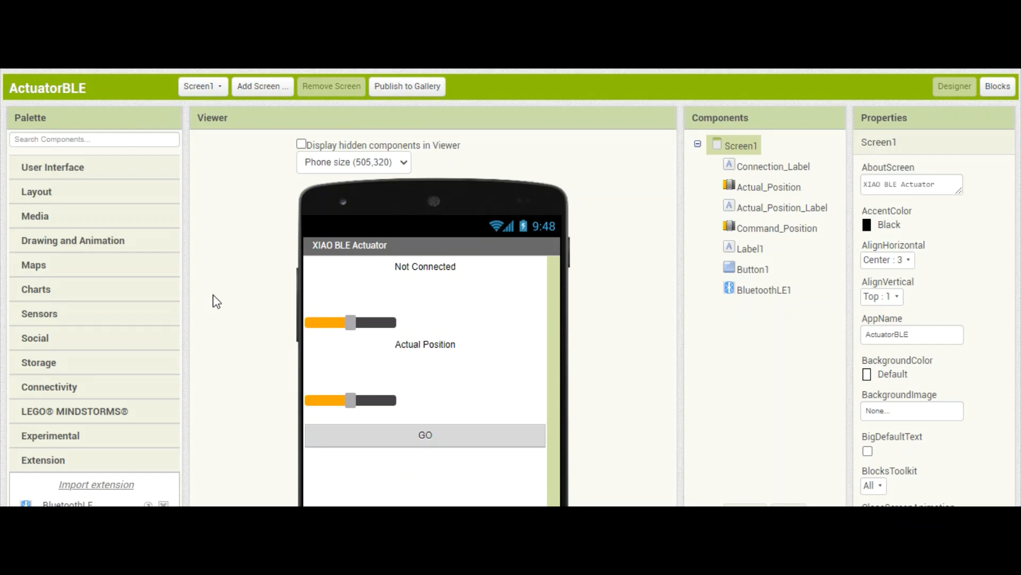
{"action": "scroll", "scroll_direction": "down", "scroll_amount": 3}
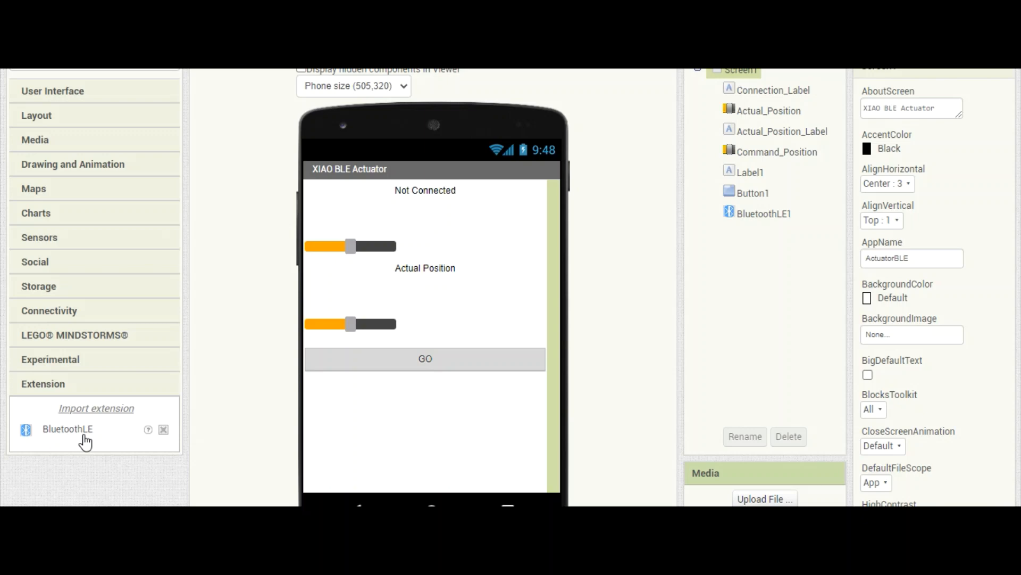
{"action": "scroll", "scroll_direction": "down", "scroll_amount": 3}
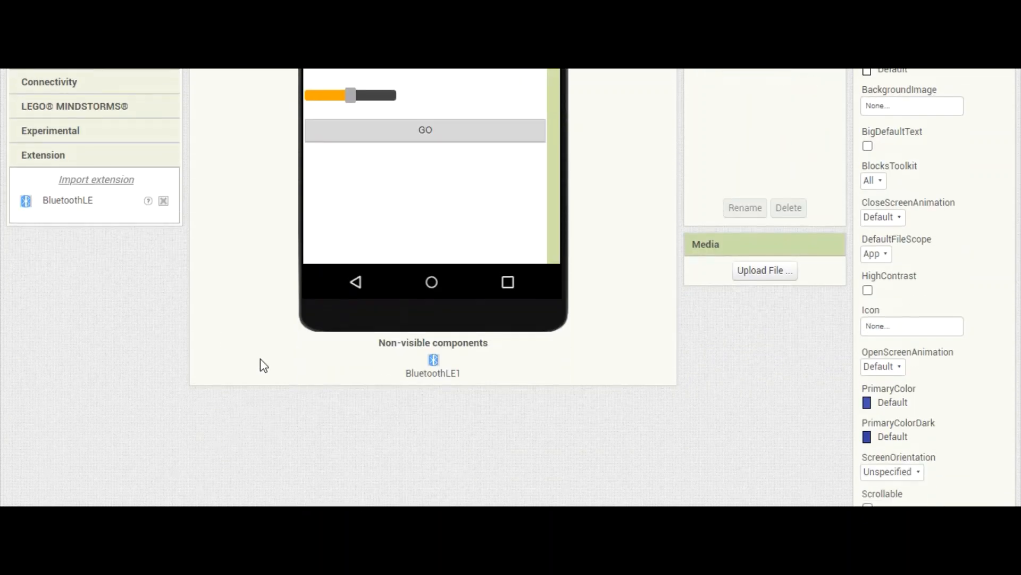
{"action": "mouse_move", "coordinate": [473, 370]}
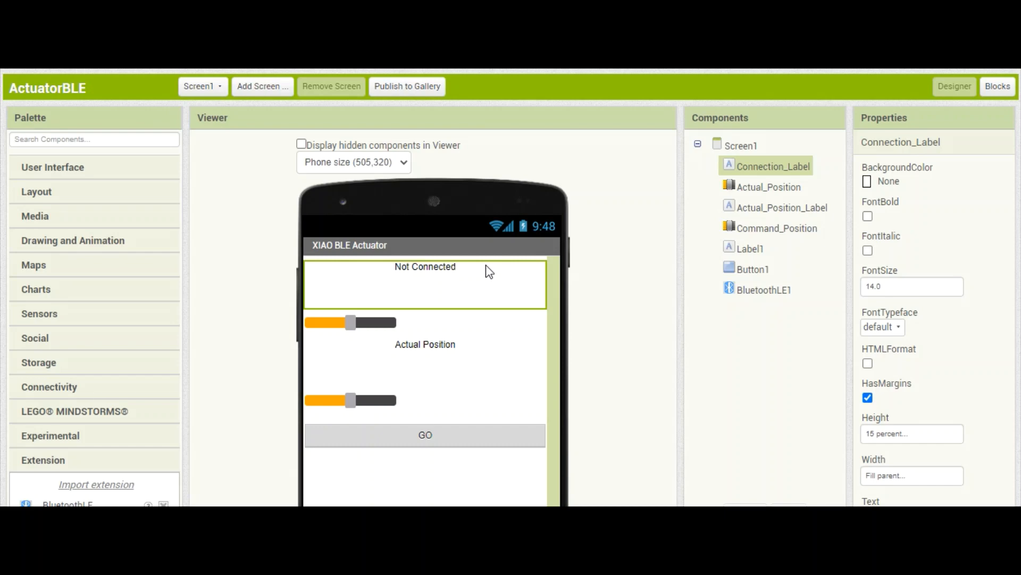
{"action": "left_click", "coordinate": [768, 186]}
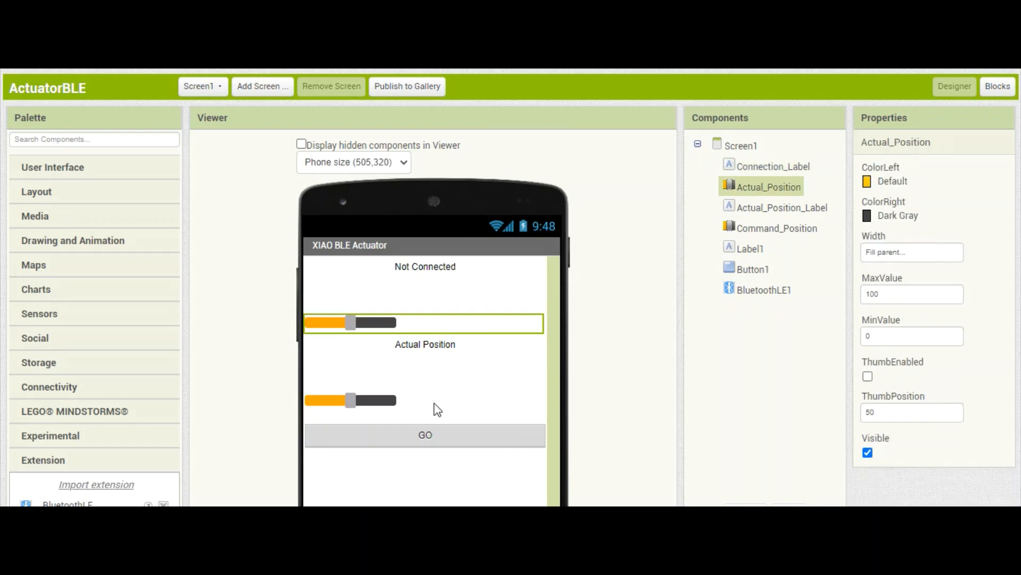
{"action": "mouse_move", "coordinate": [439, 324]}
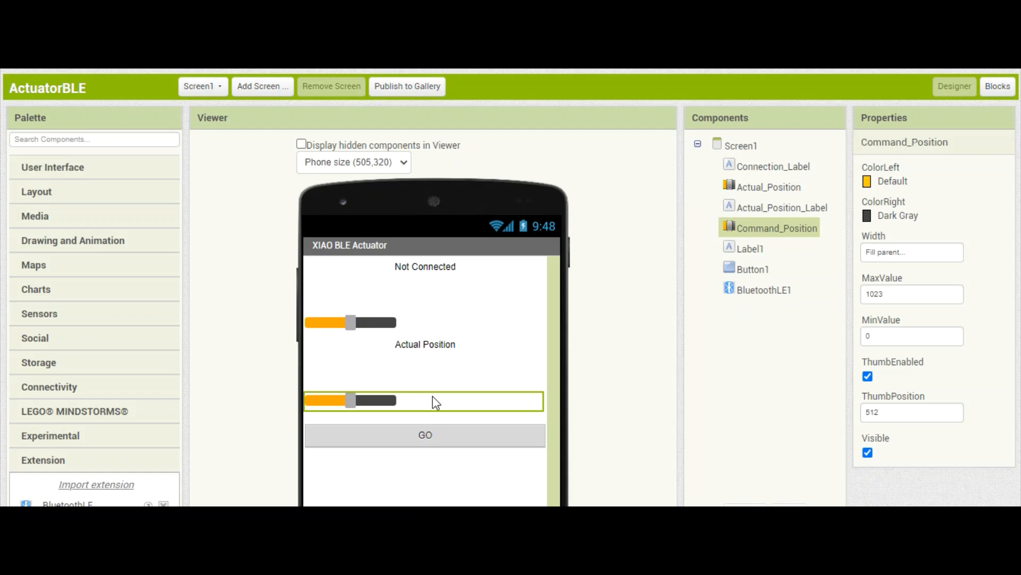
{"action": "mouse_move", "coordinate": [418, 404]}
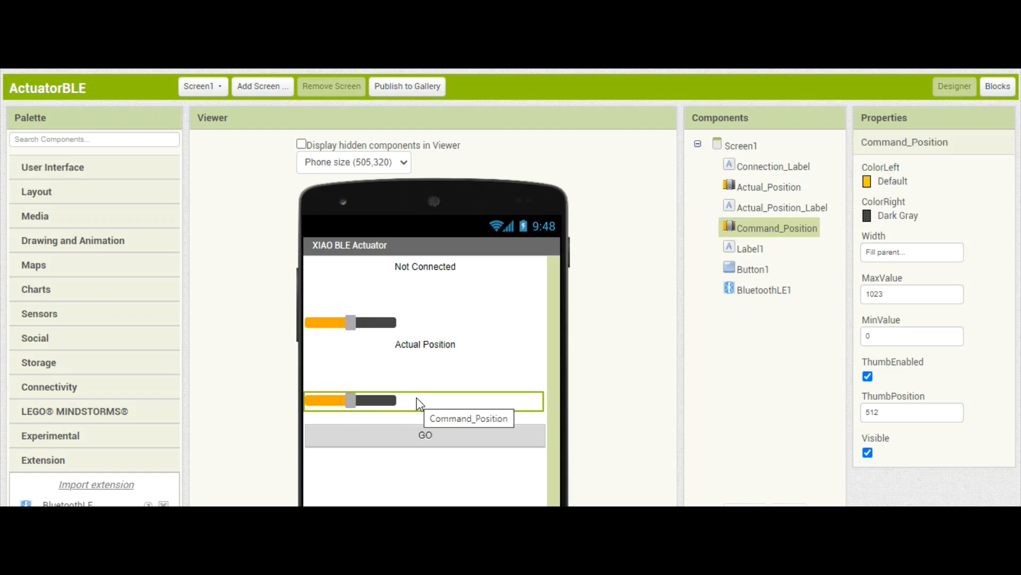
{"action": "mouse_move", "coordinate": [419, 441]}
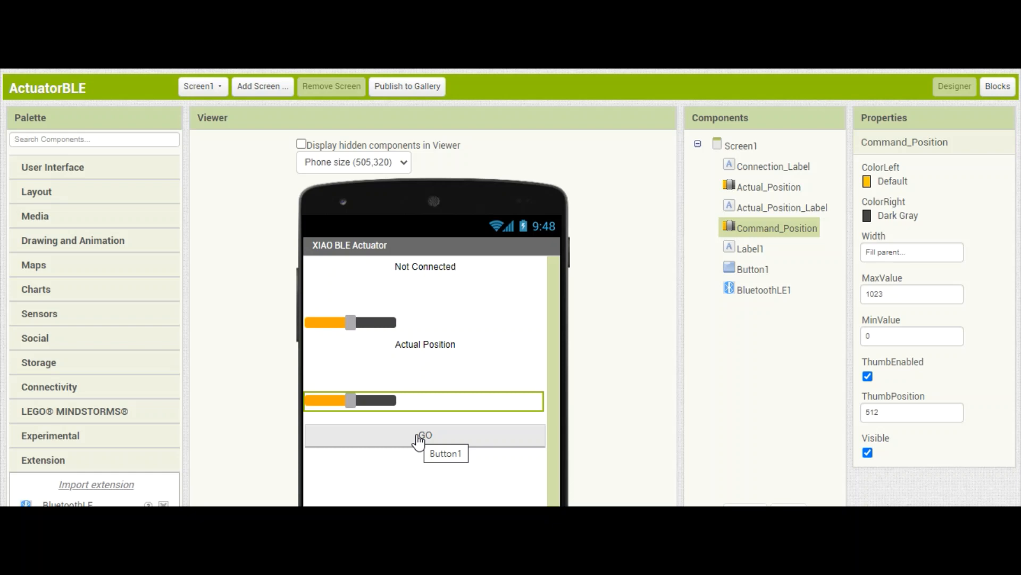
{"action": "mouse_move", "coordinate": [447, 381]}
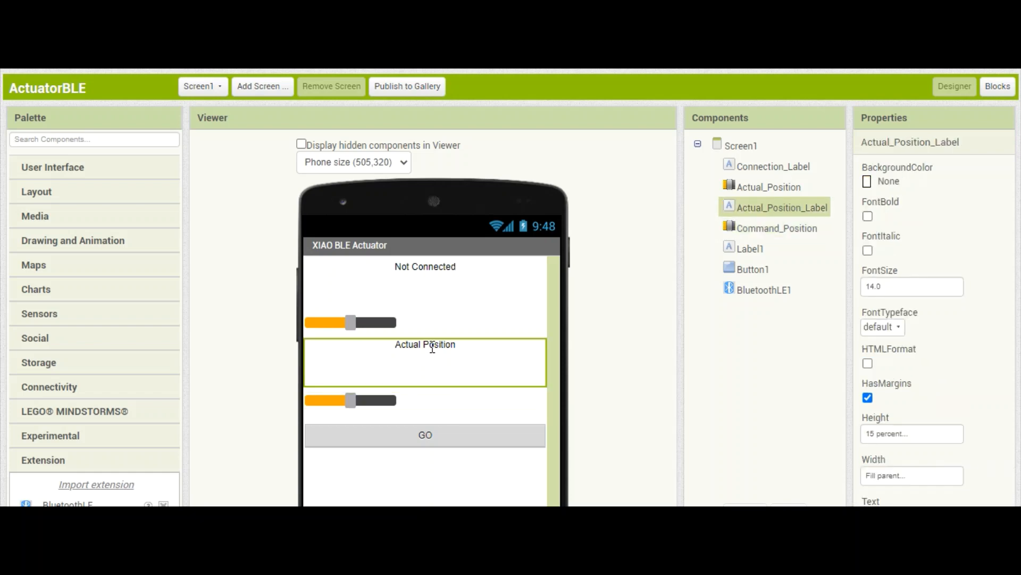
{"action": "mouse_move", "coordinate": [466, 360]}
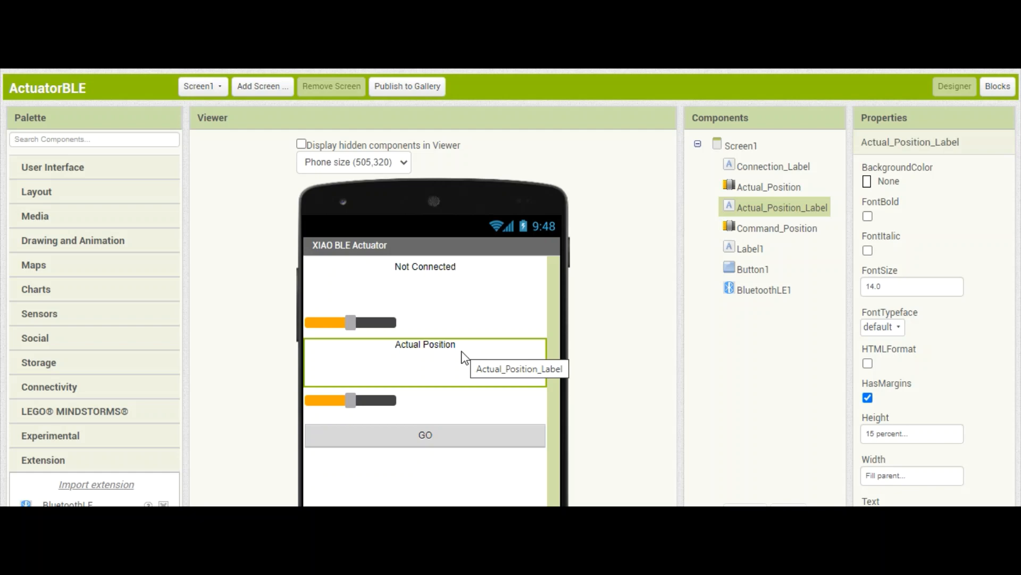
{"action": "mouse_move", "coordinate": [827, 314]}
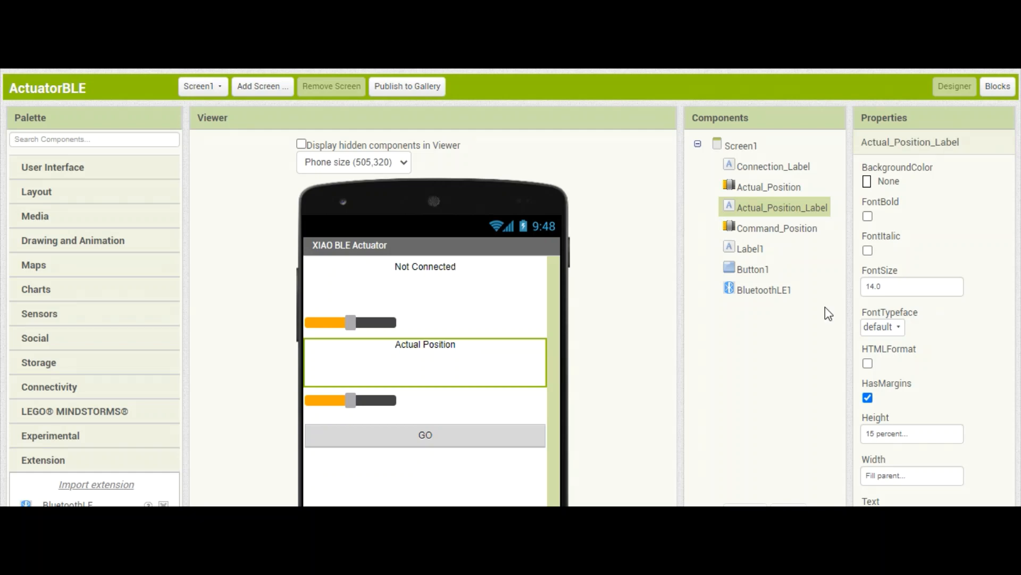
{"action": "left_click", "coordinate": [997, 87]}
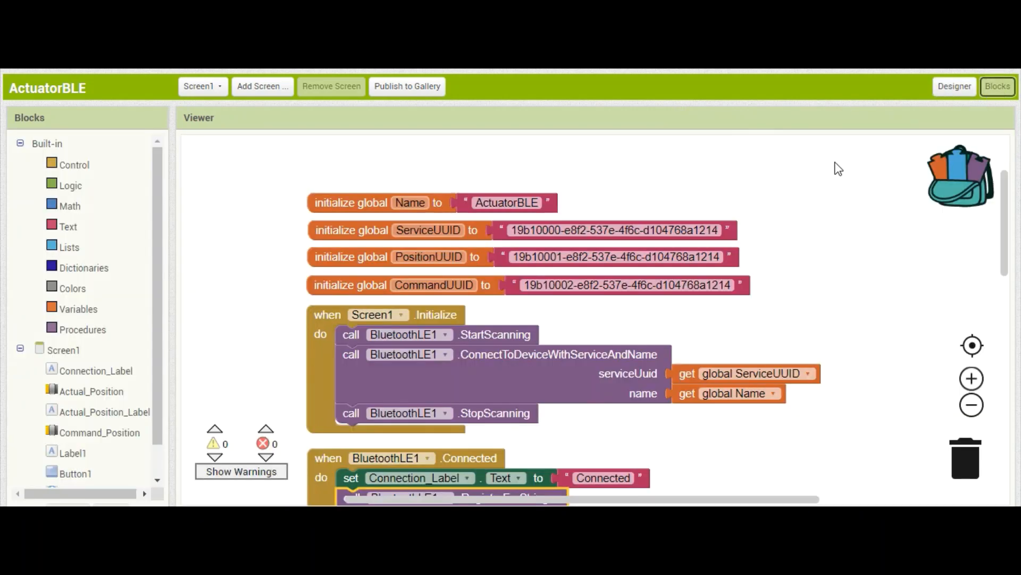
{"action": "mouse_move", "coordinate": [358, 168]}
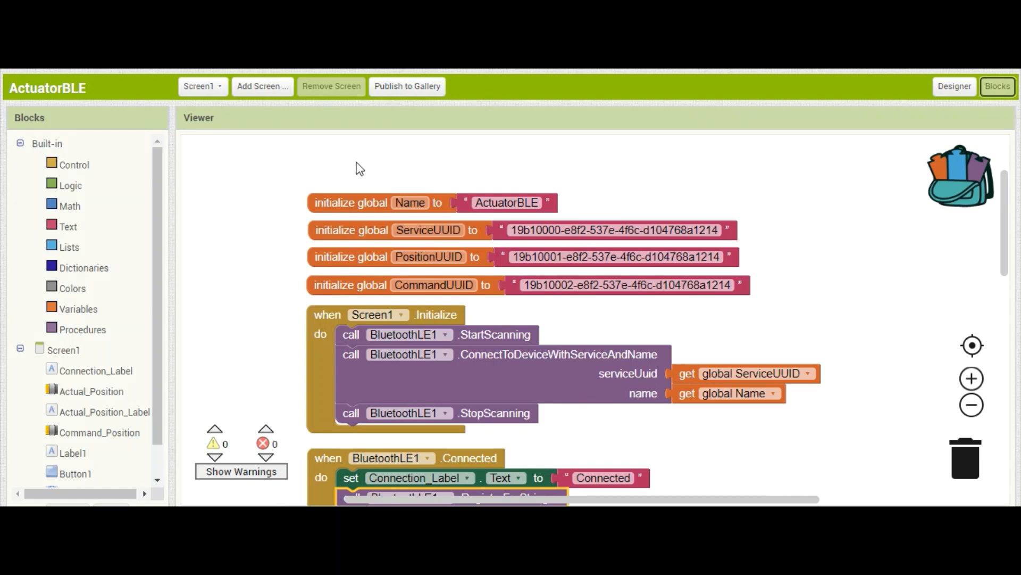
{"action": "mouse_move", "coordinate": [786, 336]}
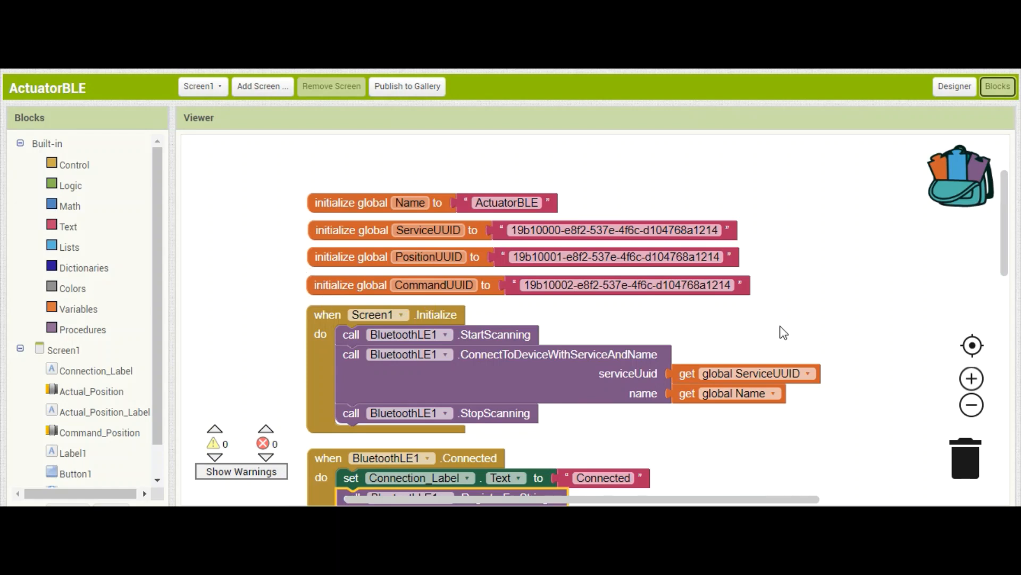
{"action": "mouse_move", "coordinate": [498, 221]}
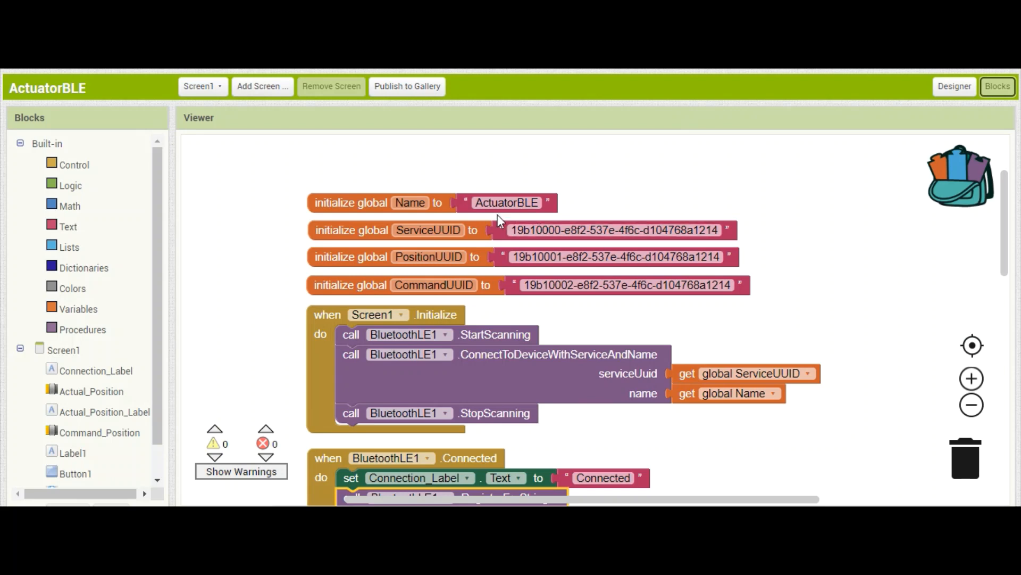
{"action": "left_click", "coordinate": [506, 203]}
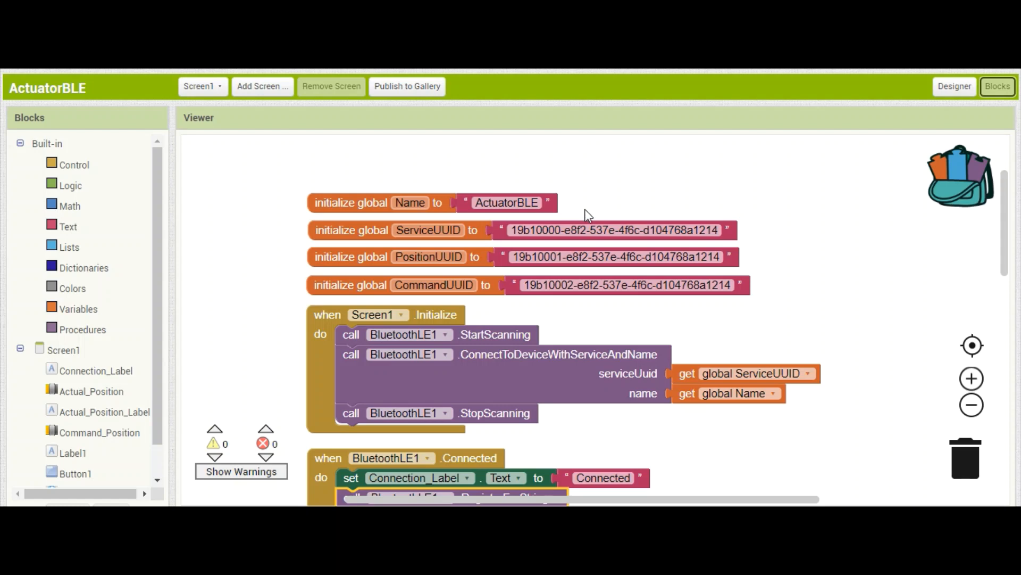
{"action": "scroll", "scroll_direction": "down", "scroll_amount": 3}
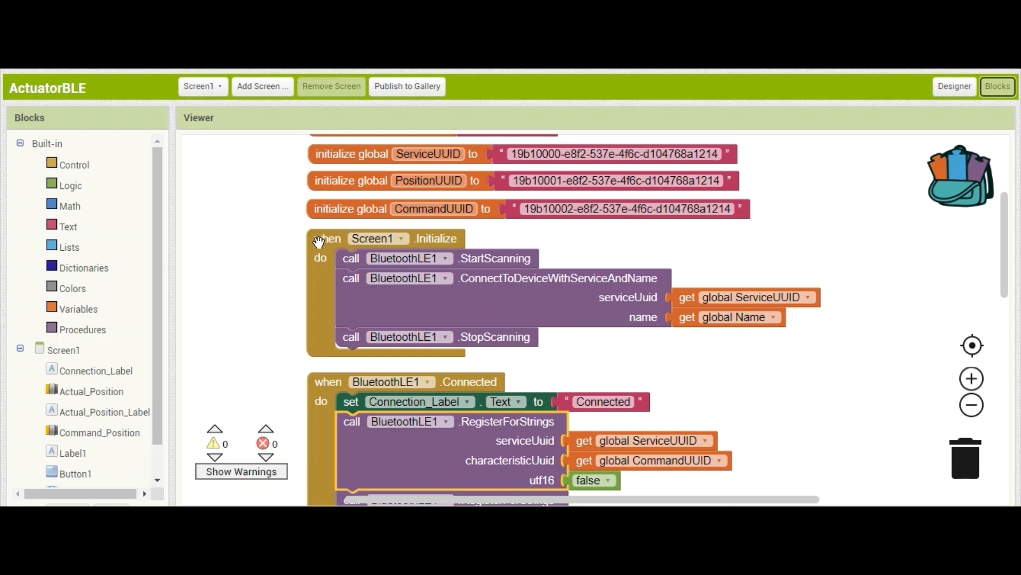
{"action": "mouse_move", "coordinate": [821, 275]}
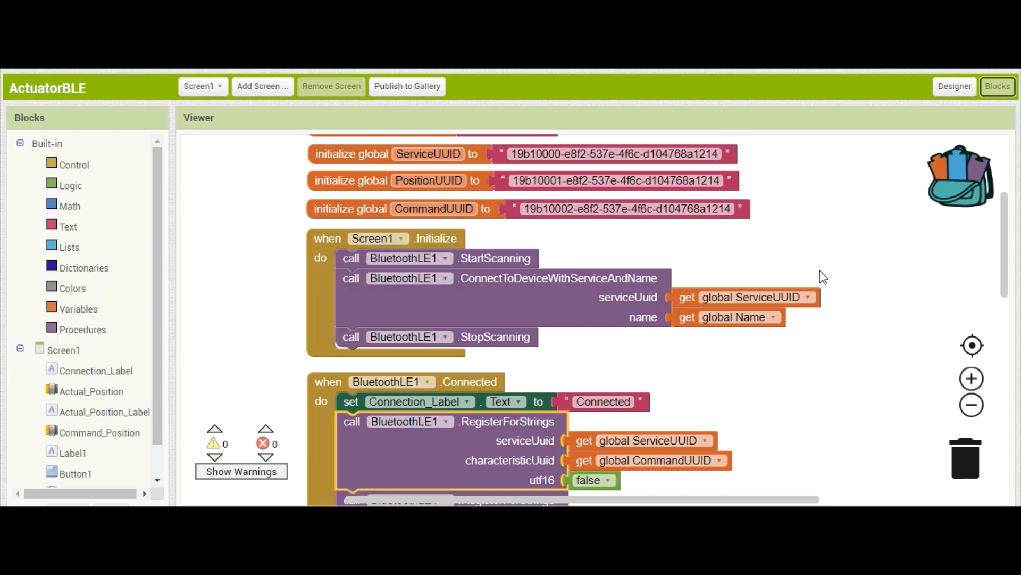
{"action": "scroll", "scroll_direction": "down", "scroll_amount": 3}
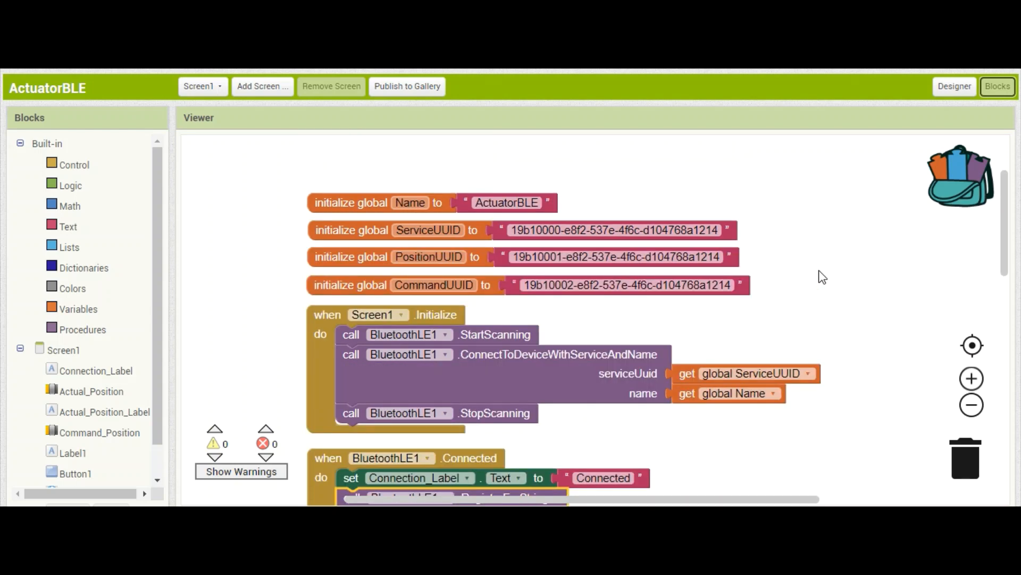
{"action": "scroll", "scroll_direction": "down", "scroll_amount": 3}
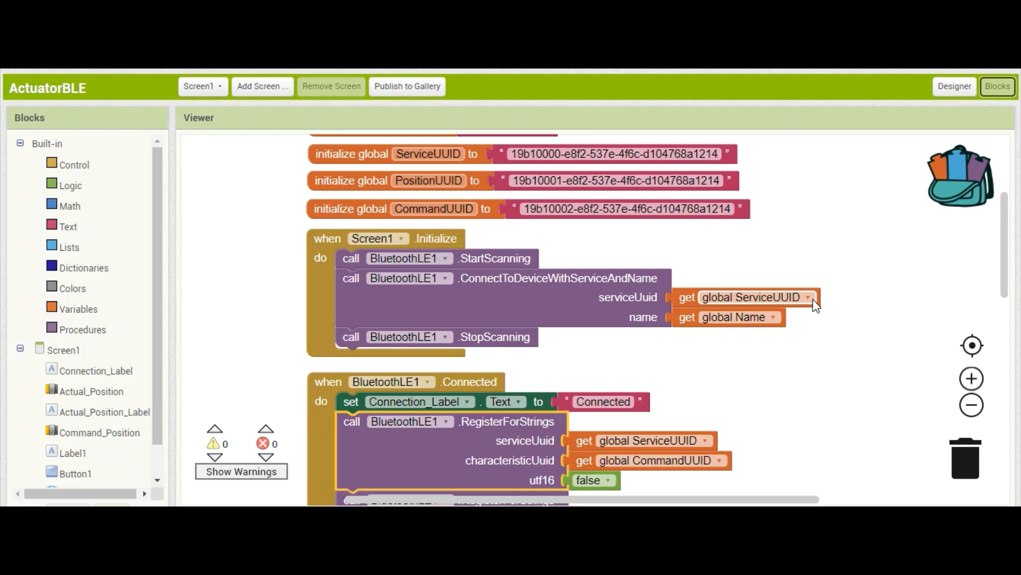
{"action": "mouse_move", "coordinate": [796, 323]}
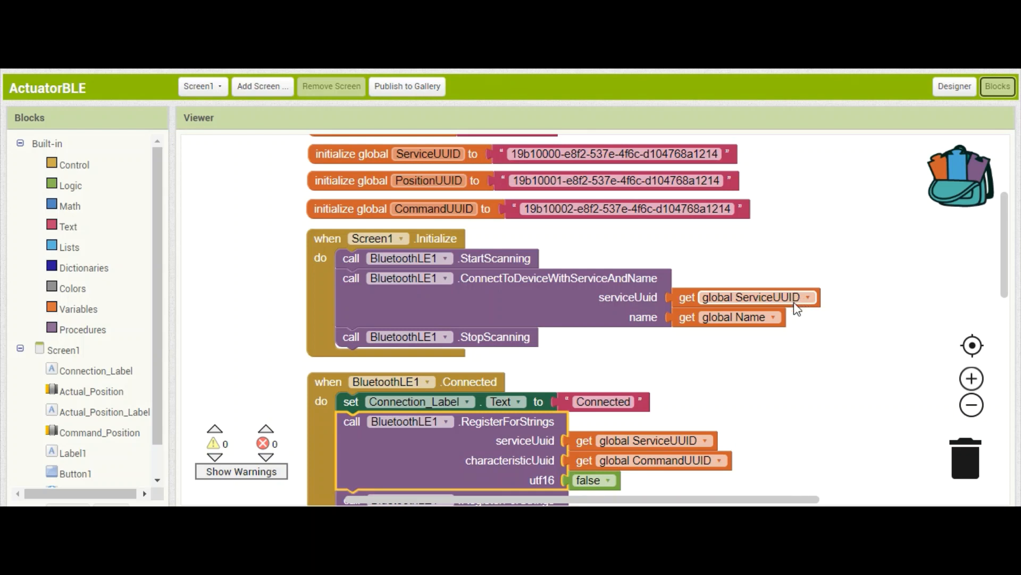
{"action": "scroll", "scroll_direction": "down", "scroll_amount": 3}
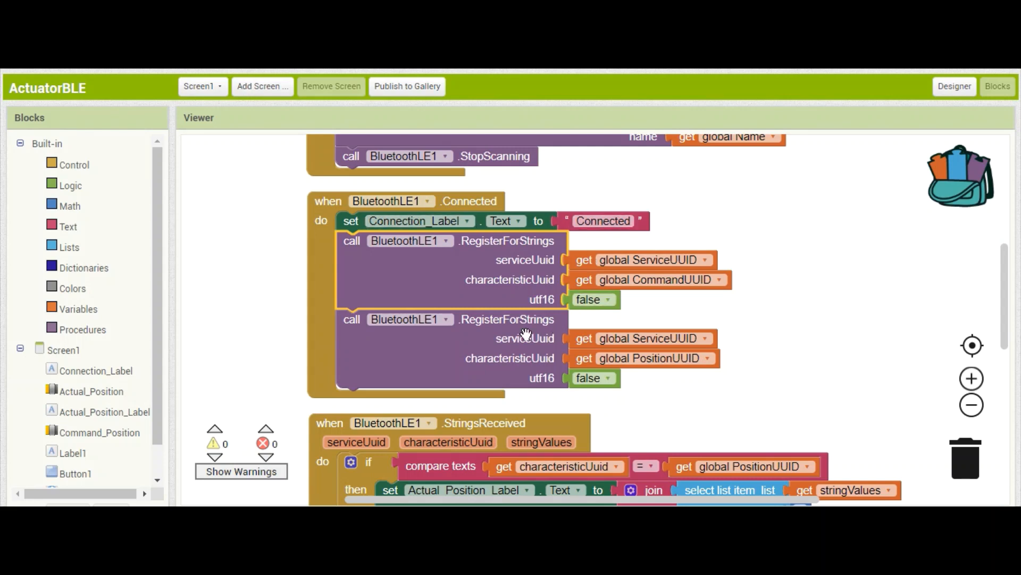
{"action": "mouse_move", "coordinate": [828, 379]}
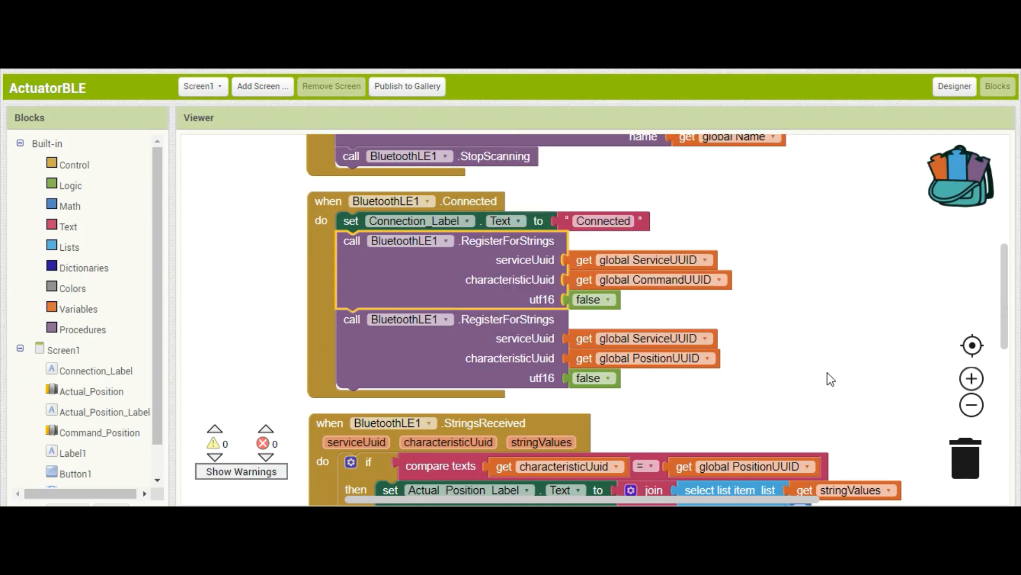
{"action": "mouse_move", "coordinate": [827, 379]}
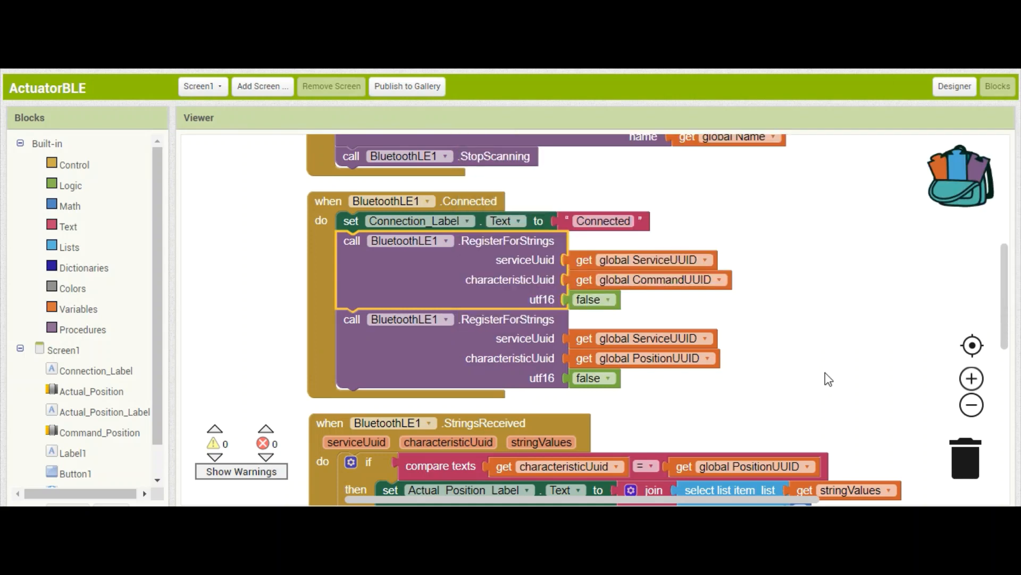
{"action": "mouse_move", "coordinate": [780, 383]}
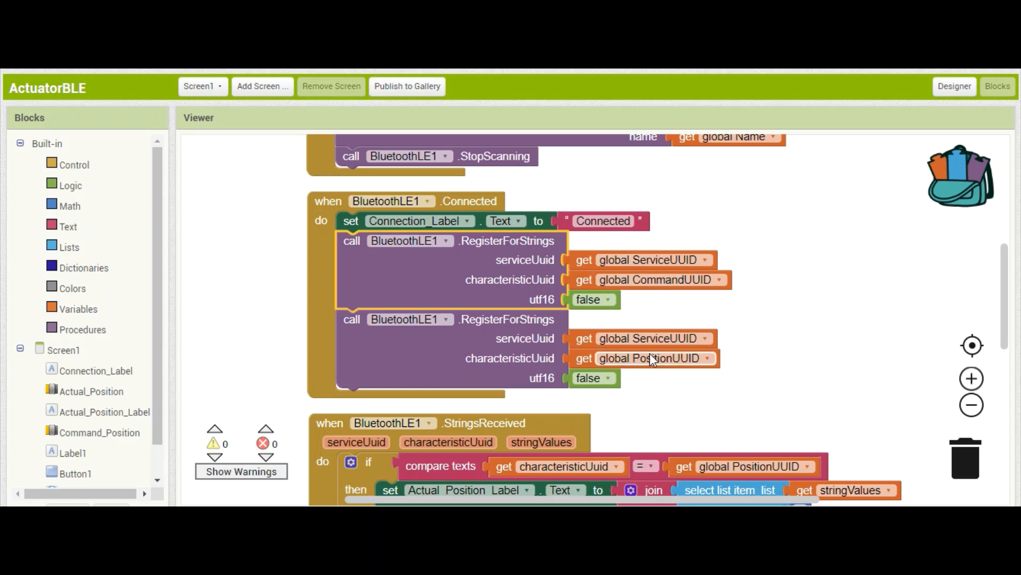
{"action": "scroll", "scroll_direction": "down", "scroll_amount": 3}
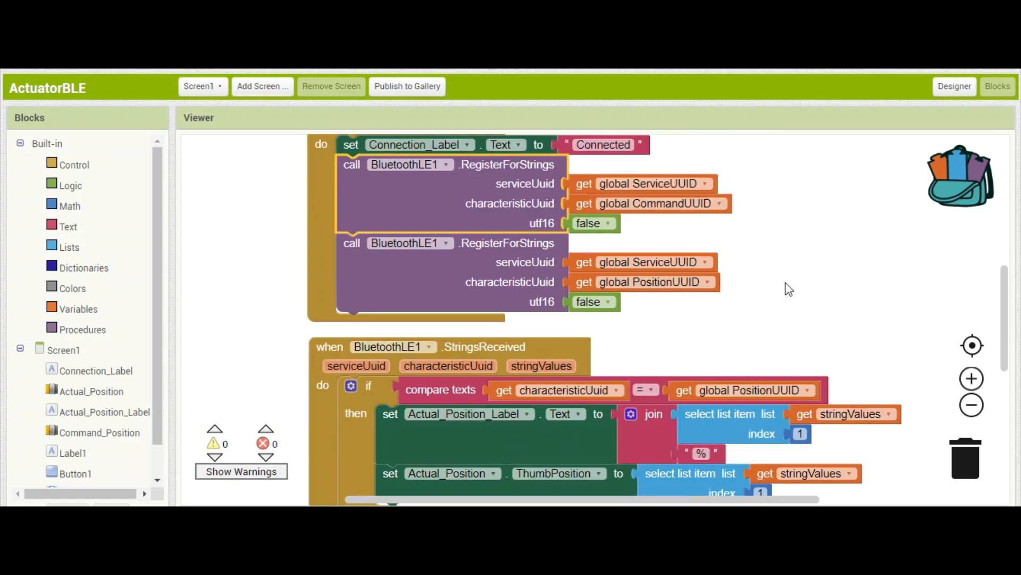
{"action": "scroll", "scroll_direction": "down", "scroll_amount": 3}
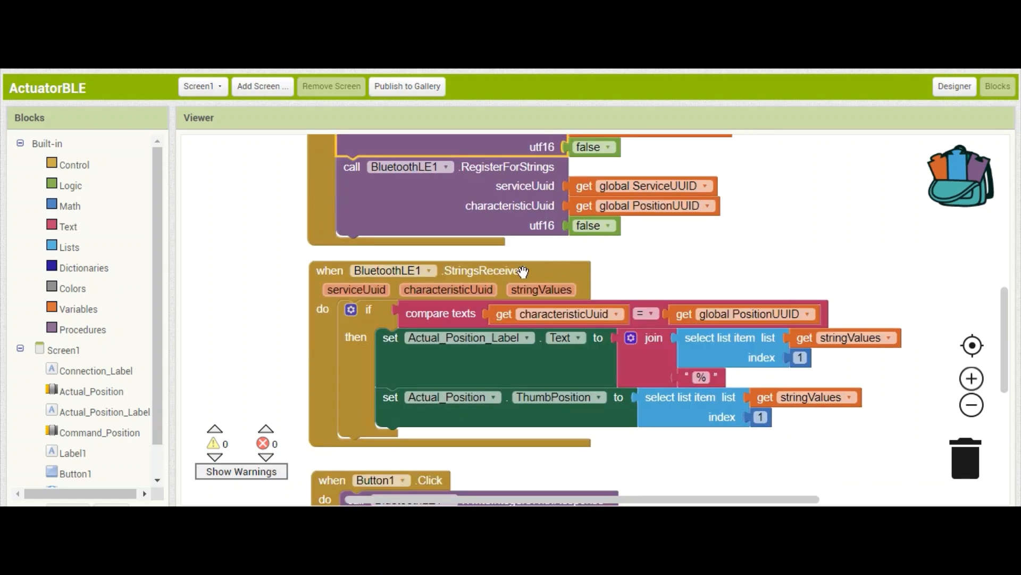
{"action": "mouse_move", "coordinate": [858, 475]}
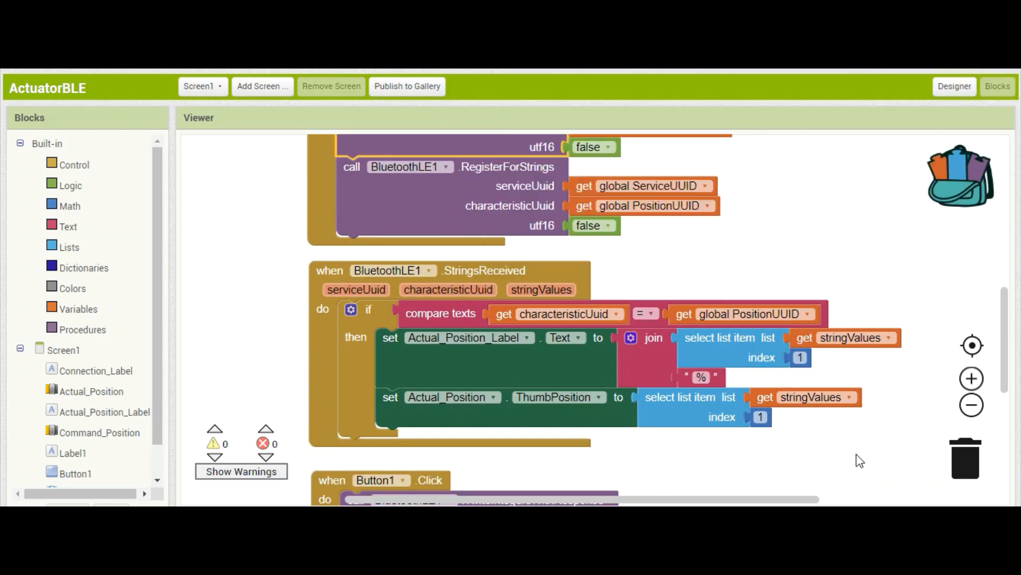
{"action": "mouse_move", "coordinate": [836, 453]}
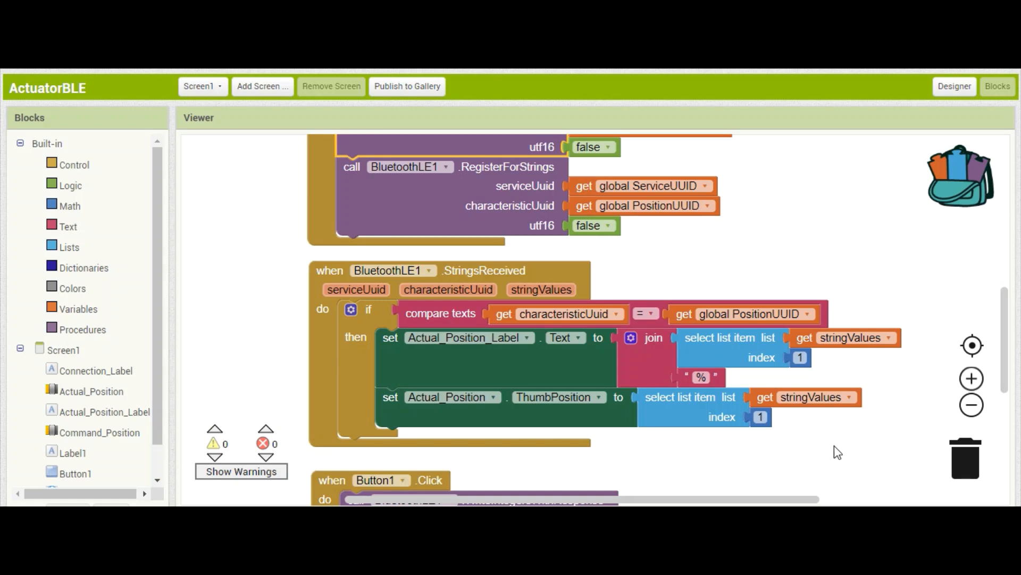
{"action": "mouse_move", "coordinate": [758, 459]}
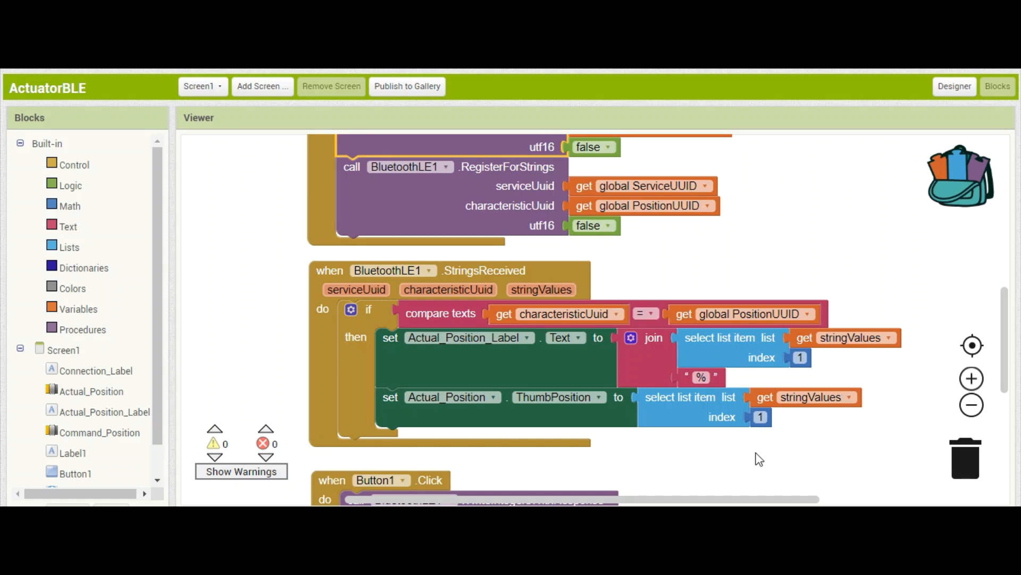
{"action": "mouse_move", "coordinate": [824, 431]}
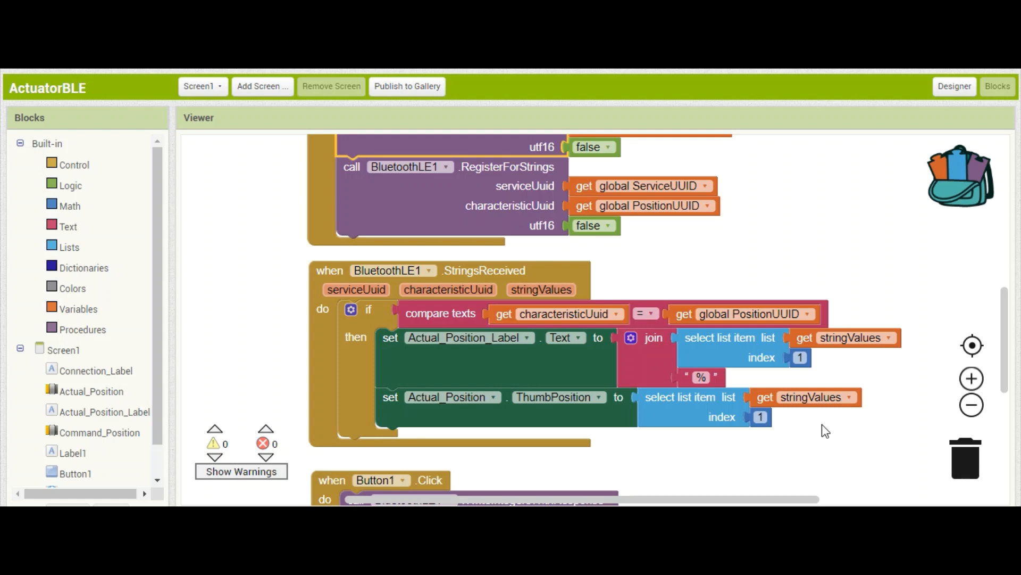
{"action": "scroll", "scroll_direction": "down", "scroll_amount": 3}
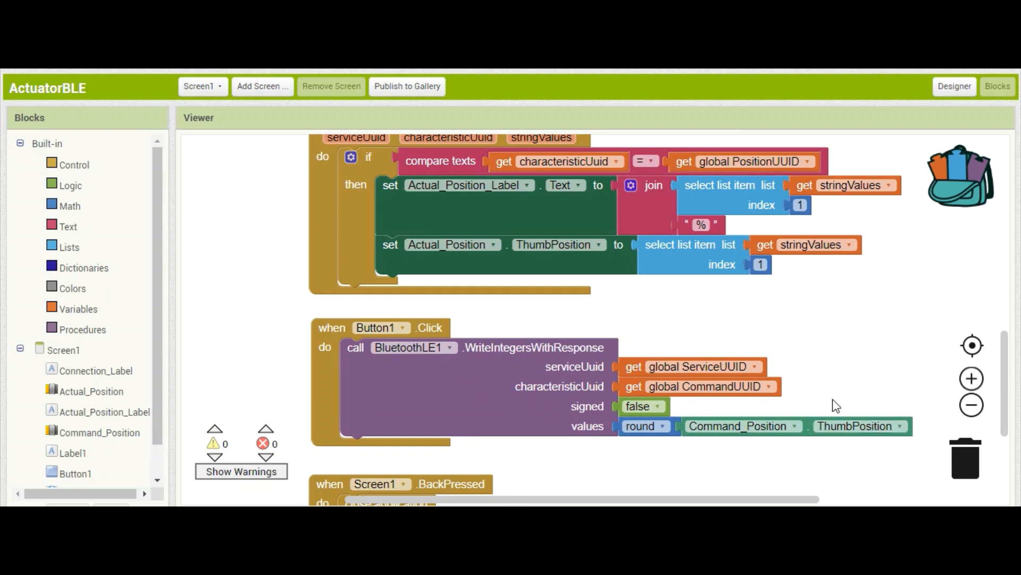
{"action": "mouse_move", "coordinate": [498, 336]}
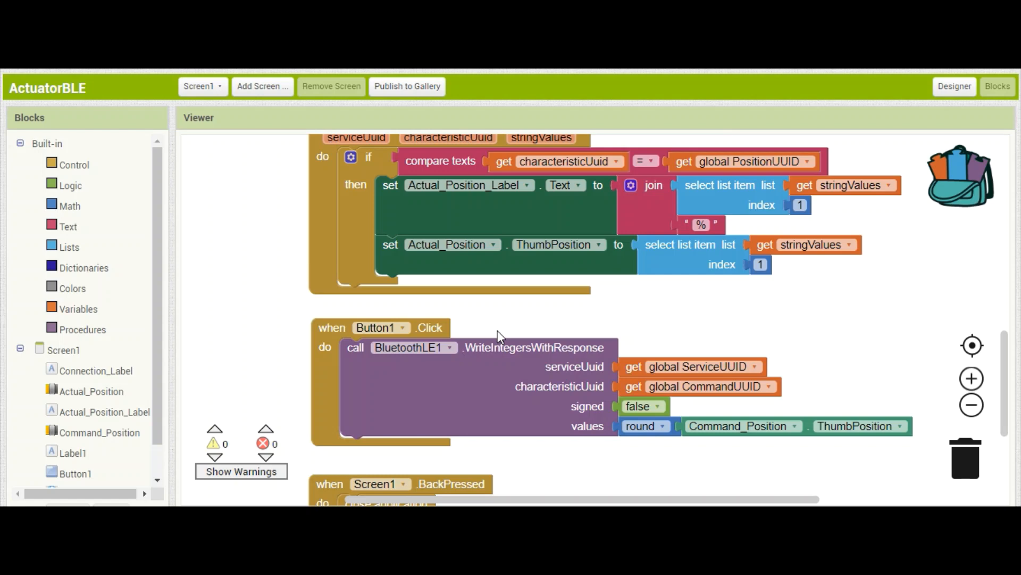
{"action": "mouse_move", "coordinate": [510, 333]}
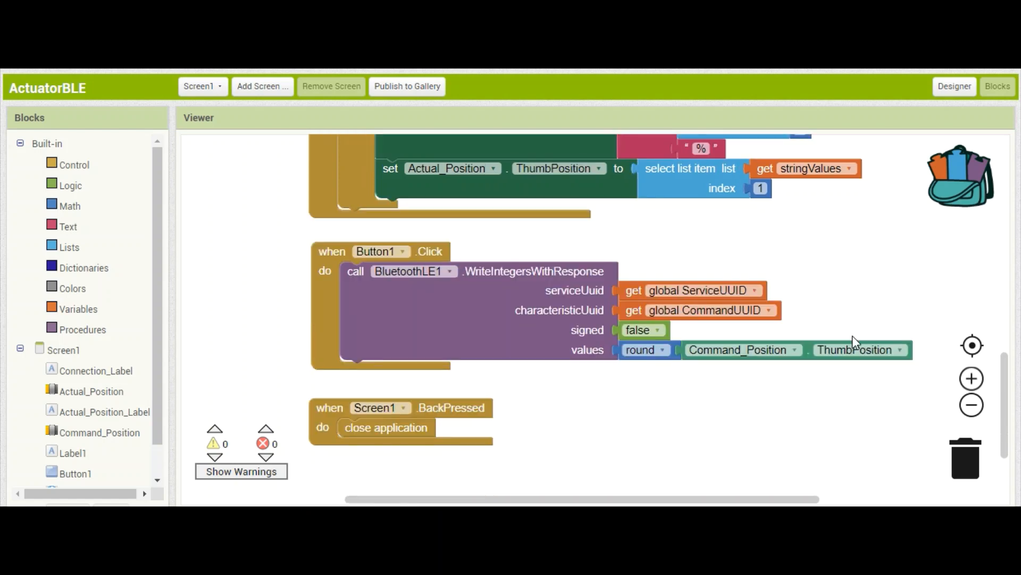
{"action": "mouse_move", "coordinate": [469, 375]}
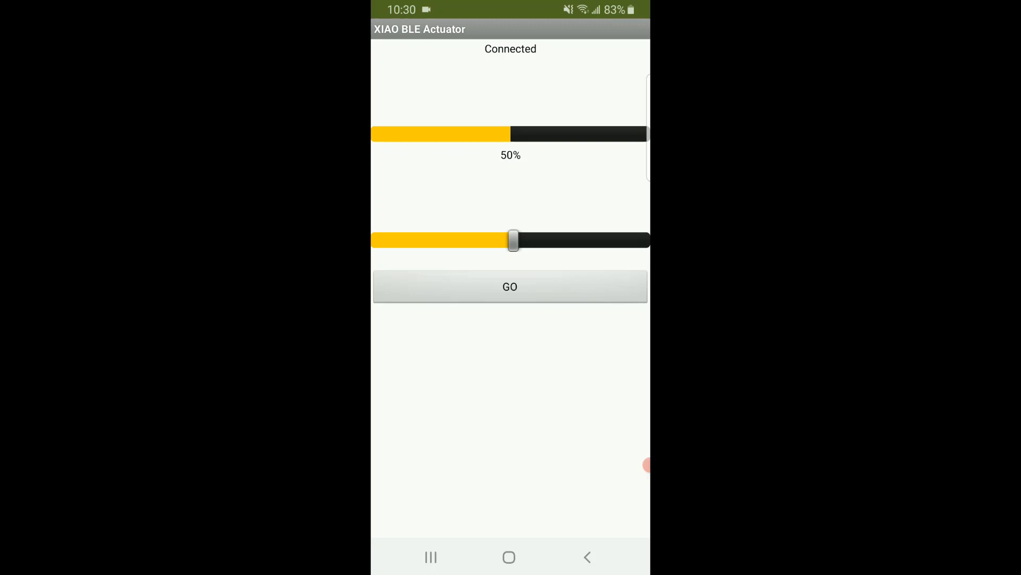
Step: Lower the actuator target to about a quarter, then raise it to roughly 70%
{"action": "left_click_drag", "start_coordinate": [513, 239], "coordinate": [444, 240]}
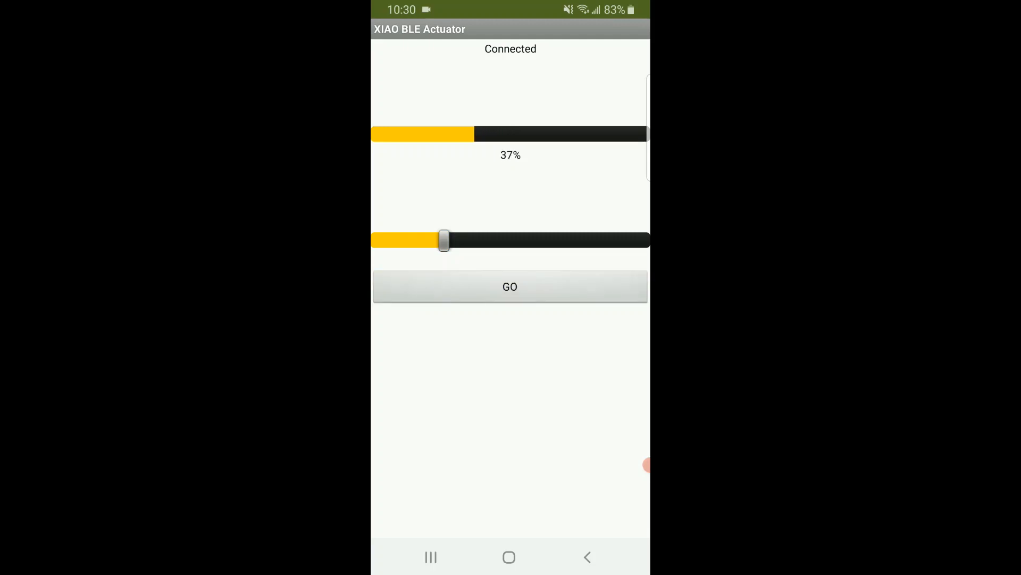
{"action": "left_click_drag", "start_coordinate": [443, 241], "coordinate": [427, 241]}
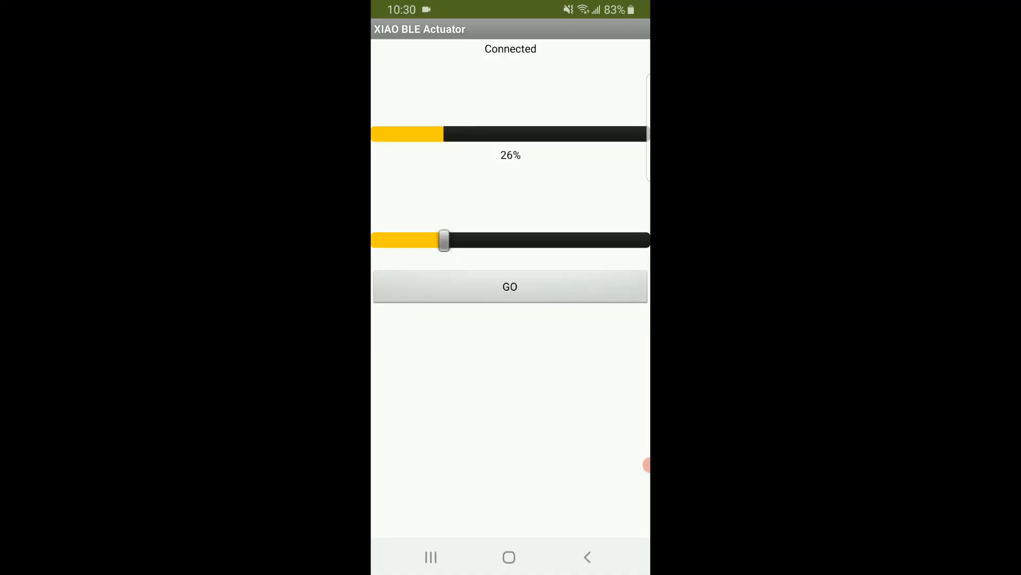
{"action": "left_click_drag", "start_coordinate": [443, 240], "coordinate": [555, 240]}
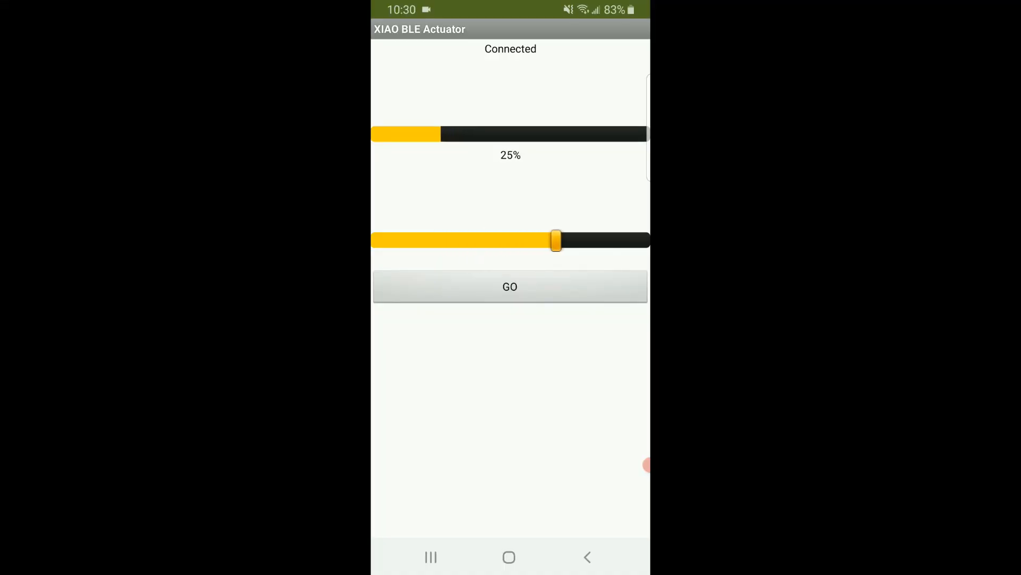
{"action": "left_click_drag", "start_coordinate": [555, 240], "coordinate": [565, 240]}
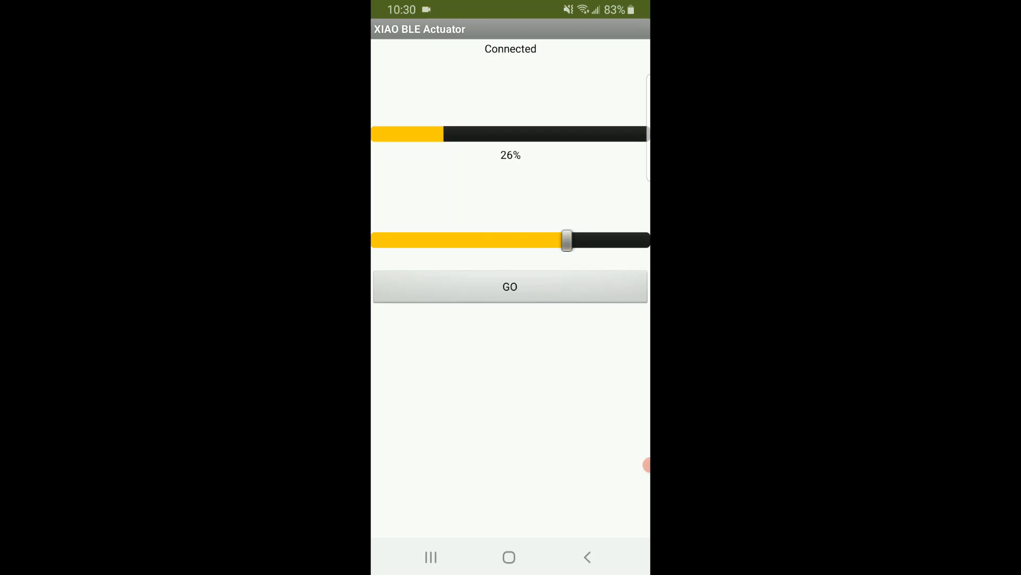